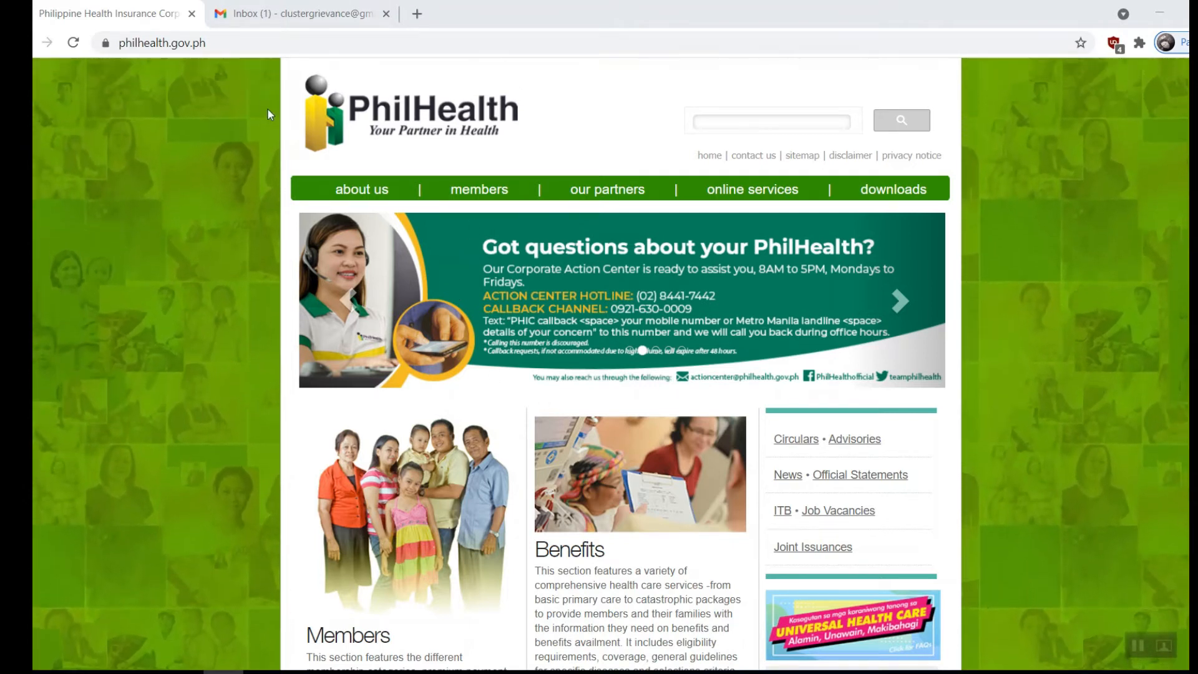
pyautogui.moveTo(157, 70)
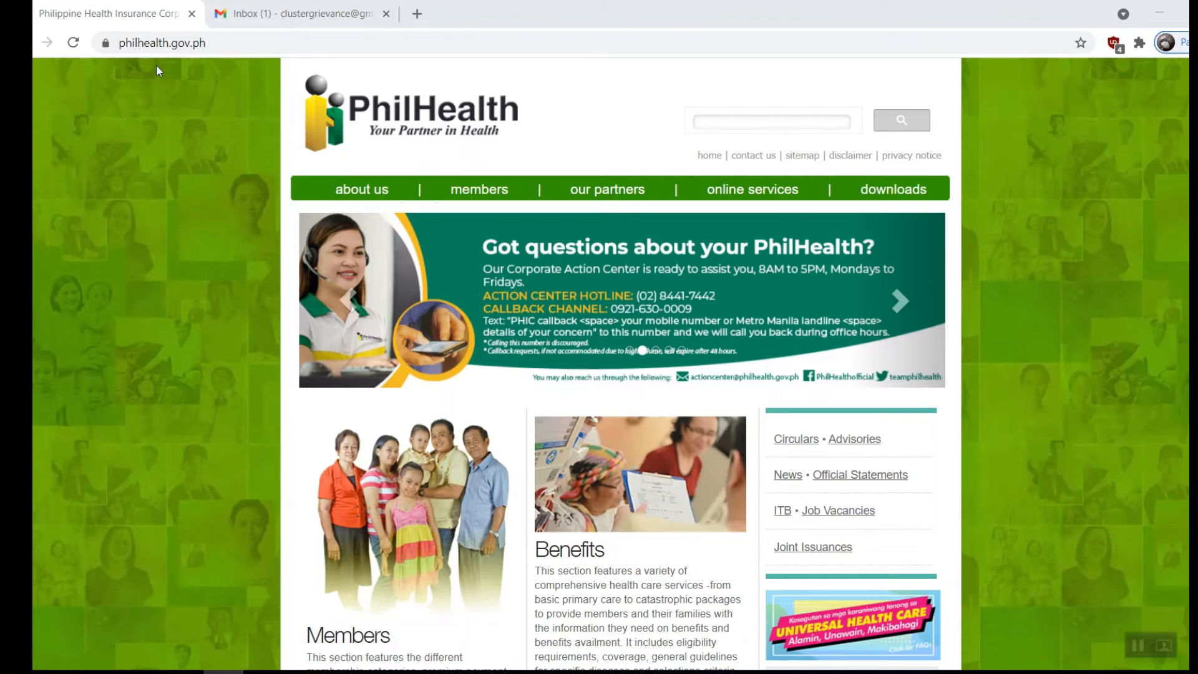
pyautogui.moveTo(796, 242)
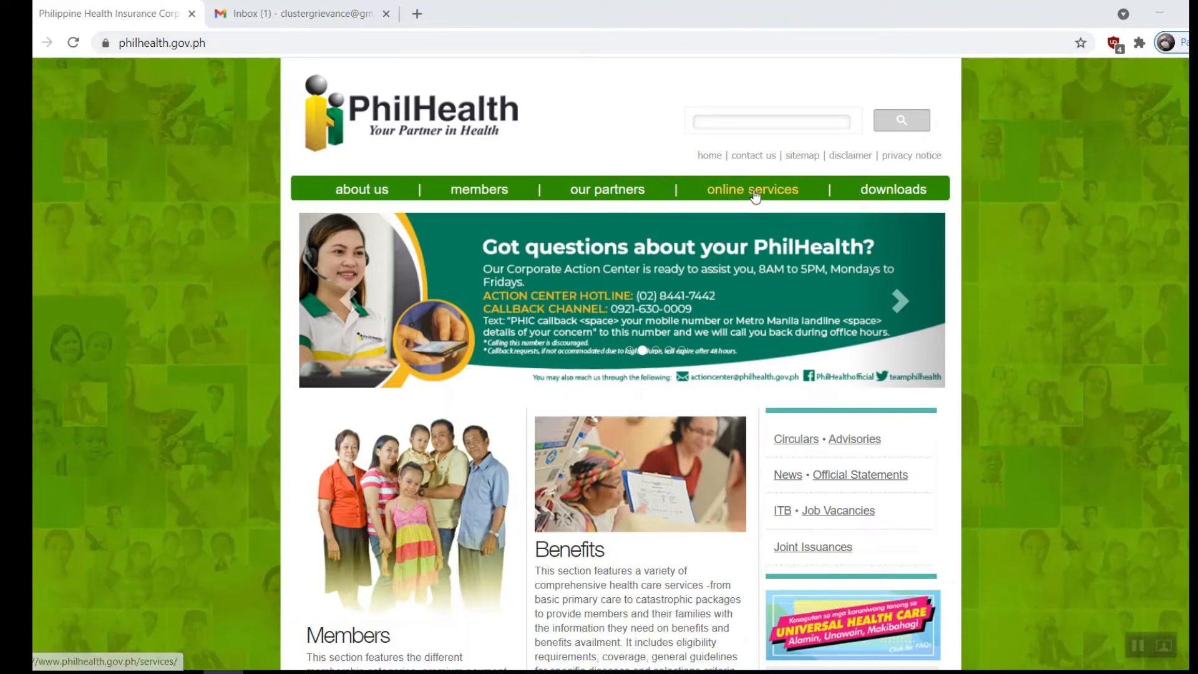
# Step: Go through 'online services' to the Member Portal 'Register/Login' sign-in page
pyautogui.click(753, 188)
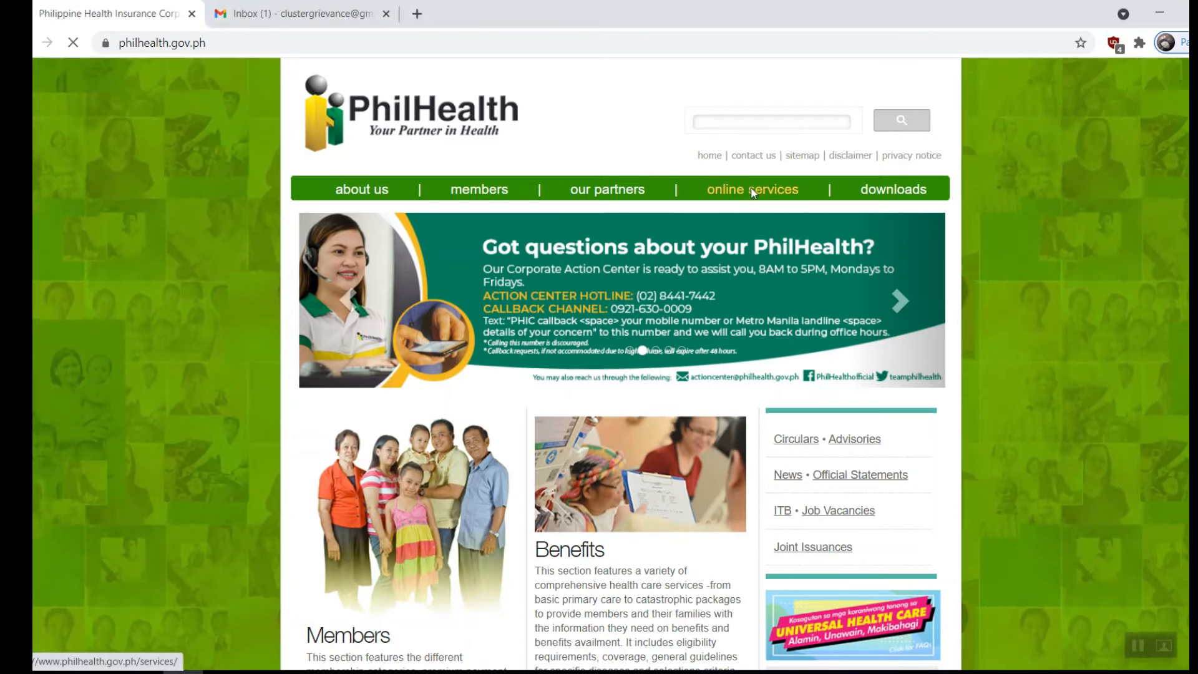
pyautogui.click(753, 188)
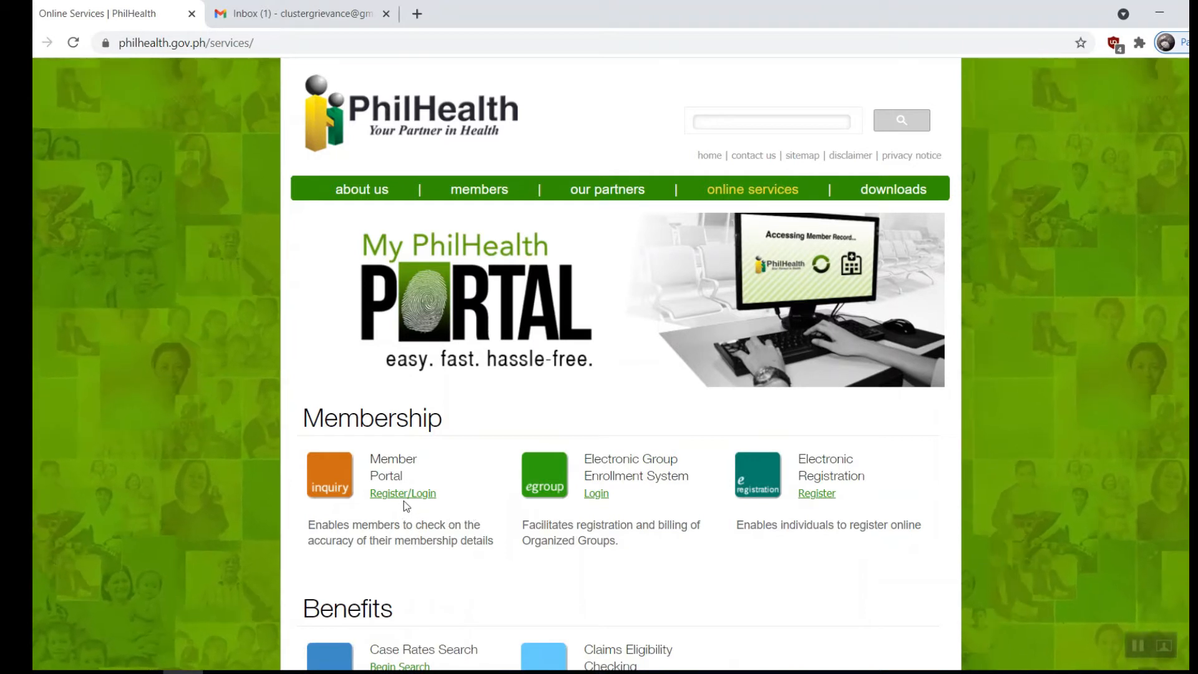
pyautogui.click(403, 493)
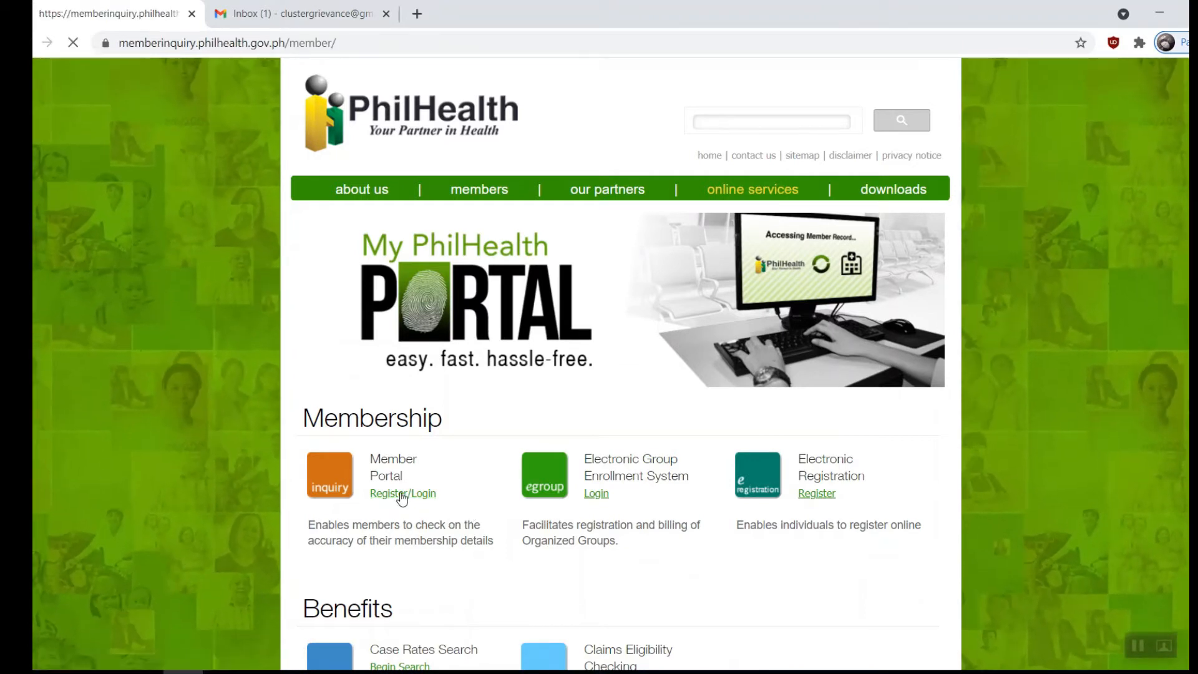
pyautogui.click(402, 493)
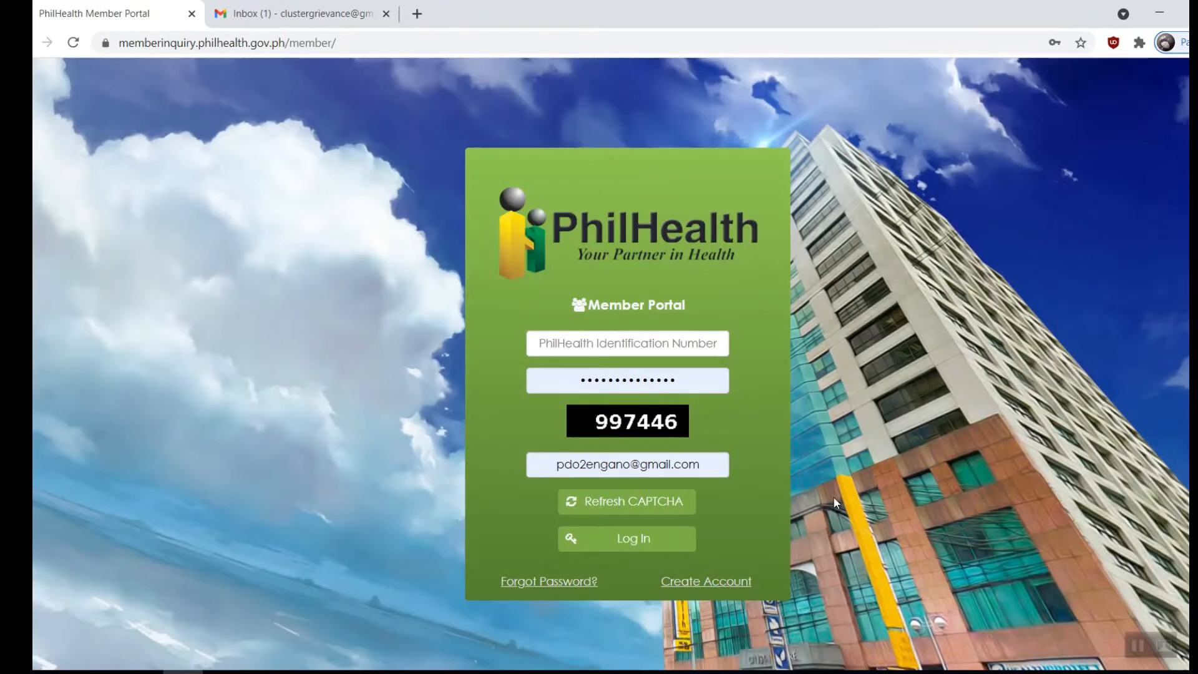
pyautogui.moveTo(872, 380)
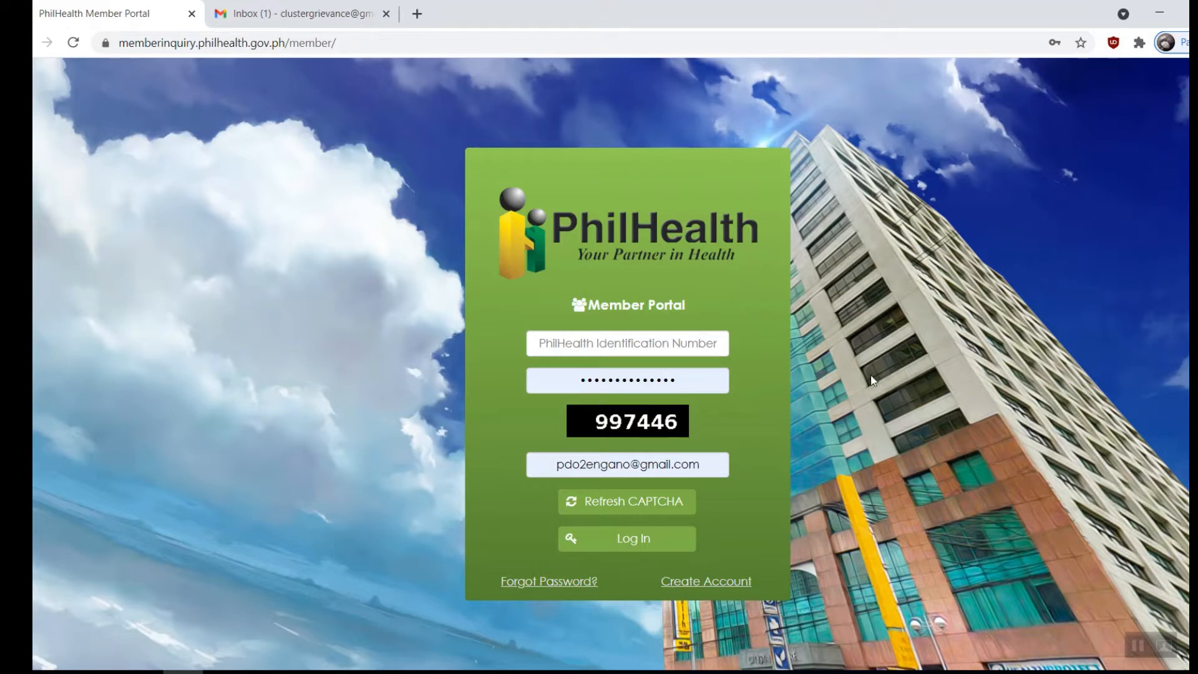
pyautogui.moveTo(754, 599)
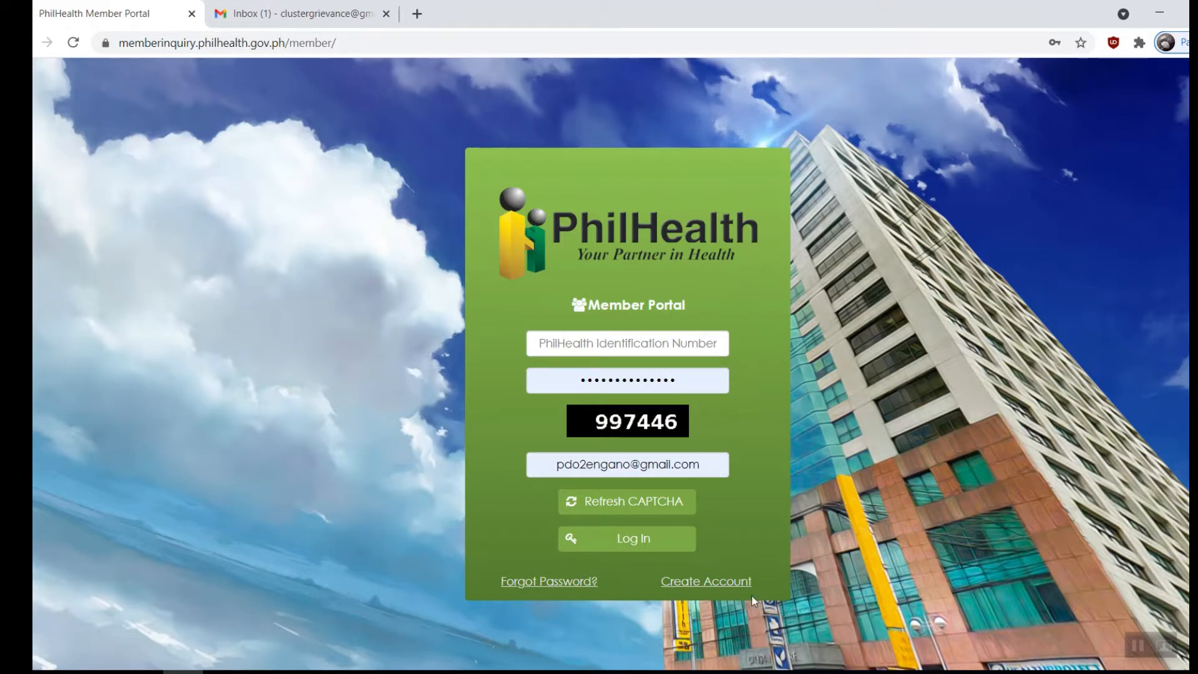
pyautogui.moveTo(731, 628)
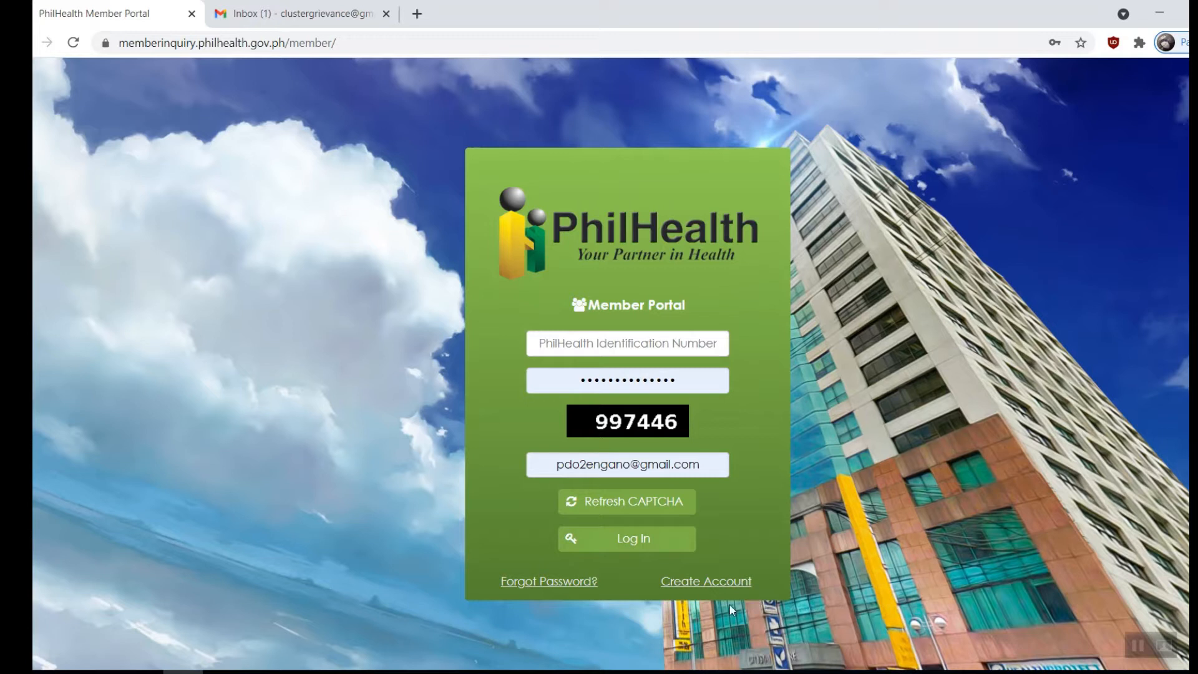
# Step: Start 'Create Account' and enter ID number, name, birth date, sex, email and mobile
pyautogui.click(706, 581)
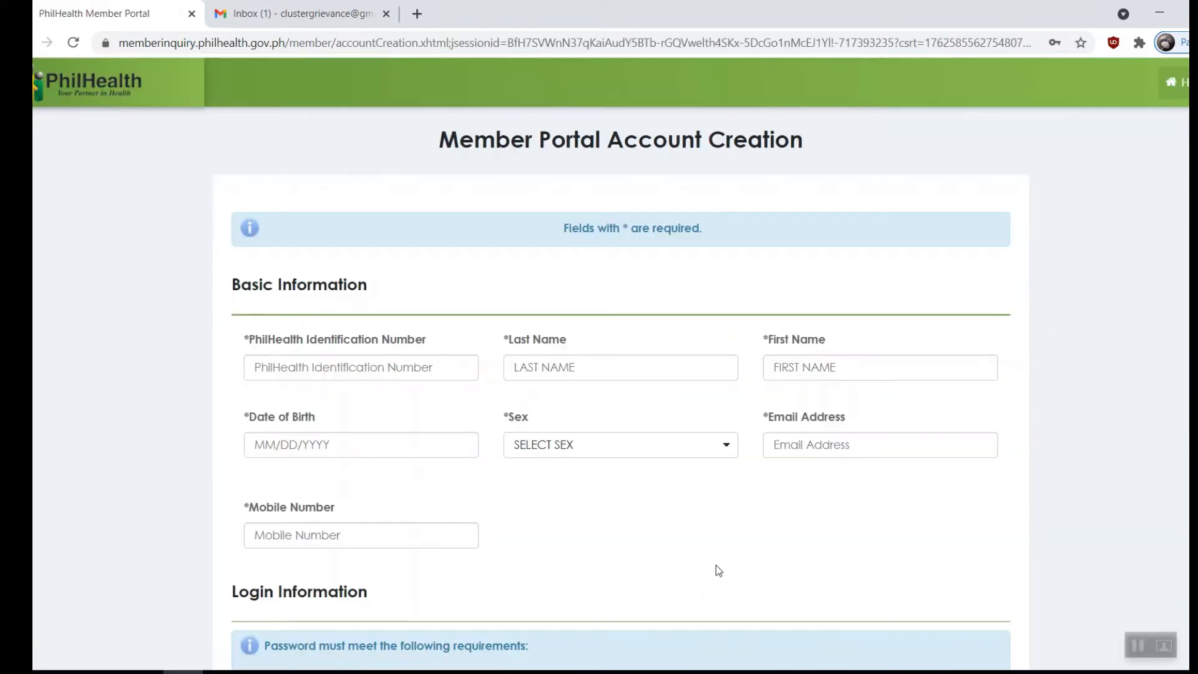
pyautogui.moveTo(967, 317)
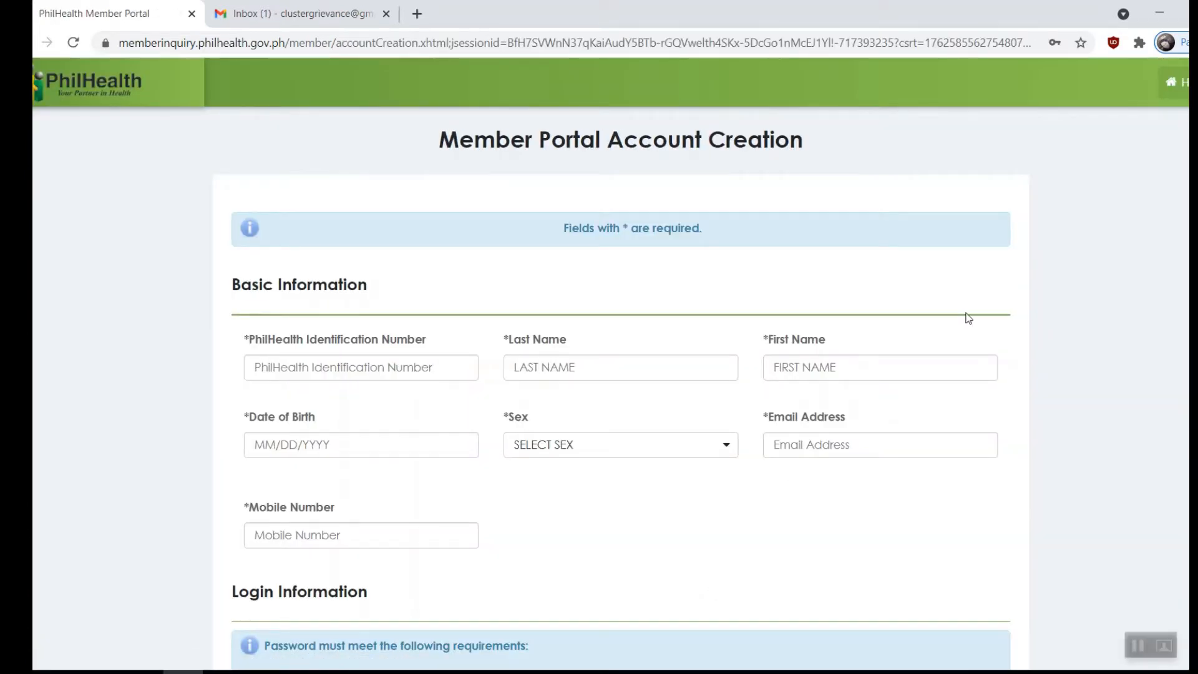
pyautogui.moveTo(960, 322)
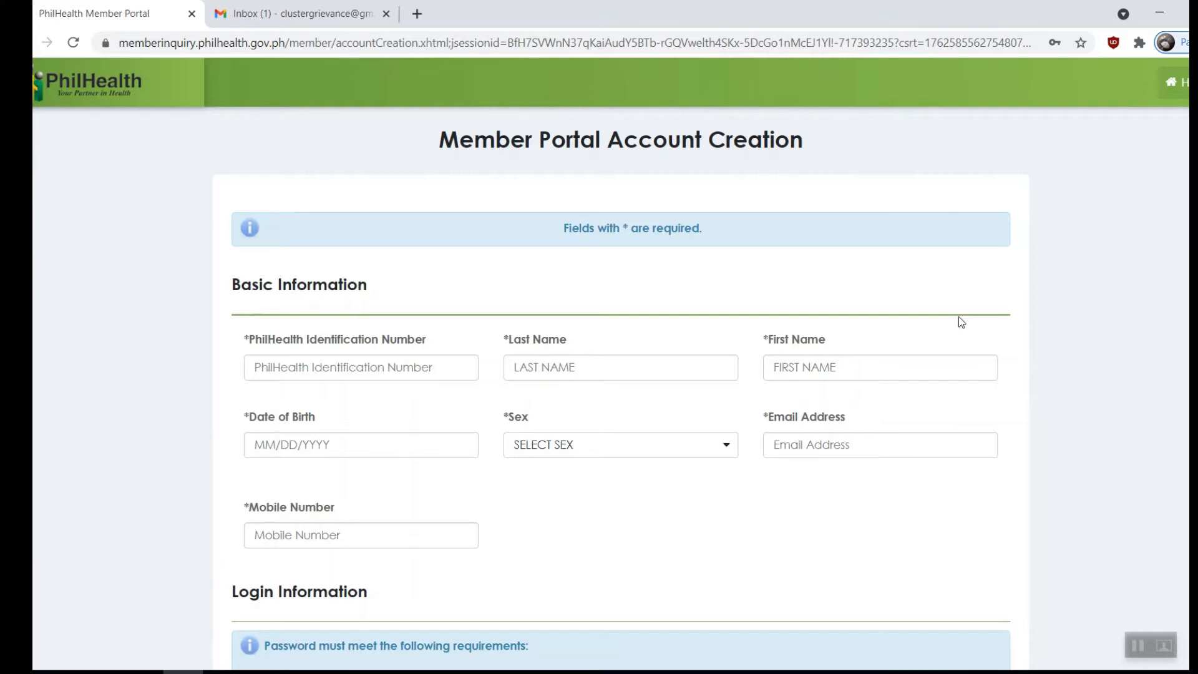
pyautogui.scroll(-3)
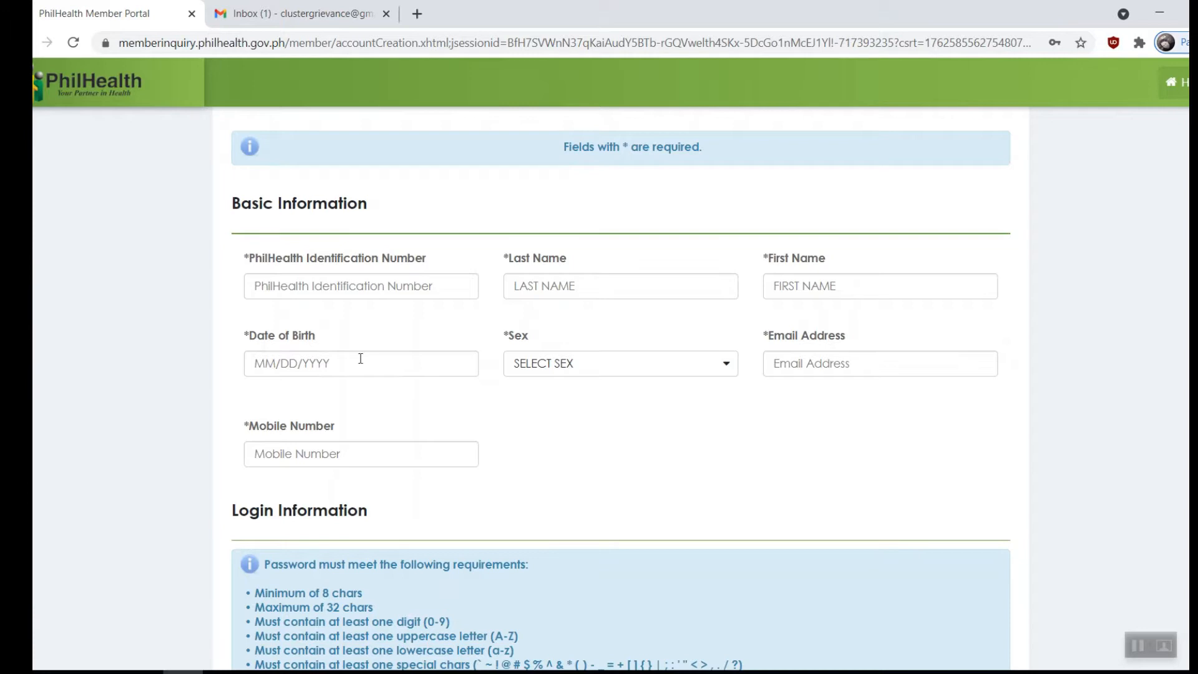
pyautogui.click(361, 286)
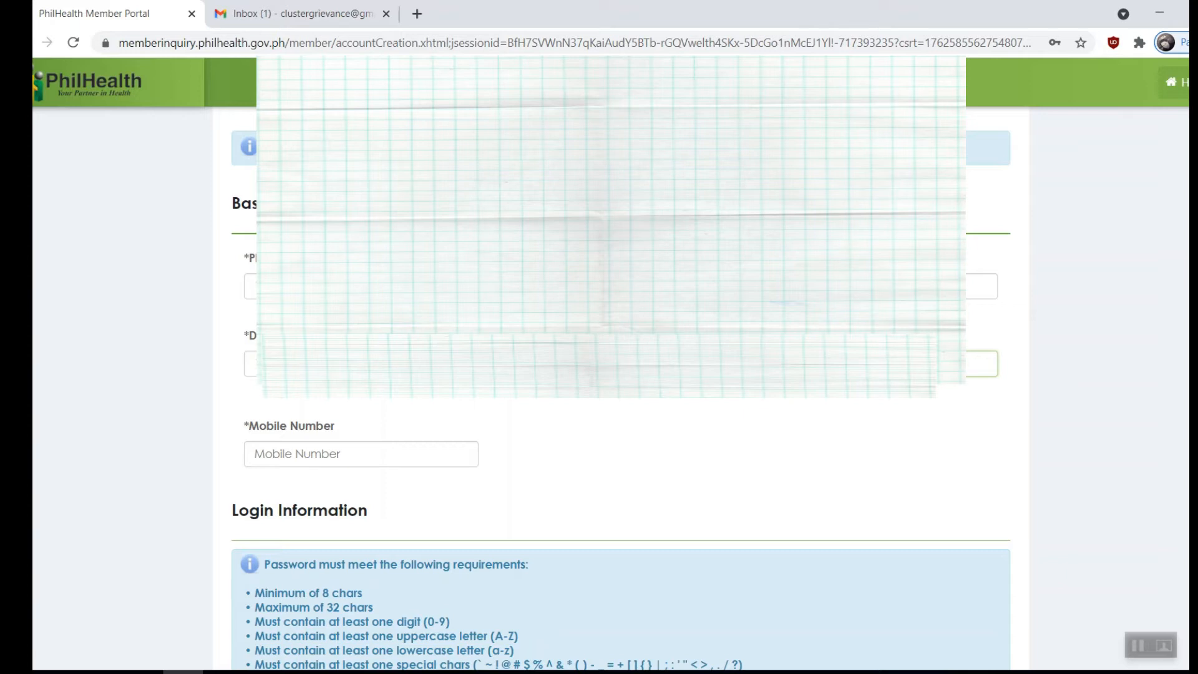
pyautogui.scroll(-3)
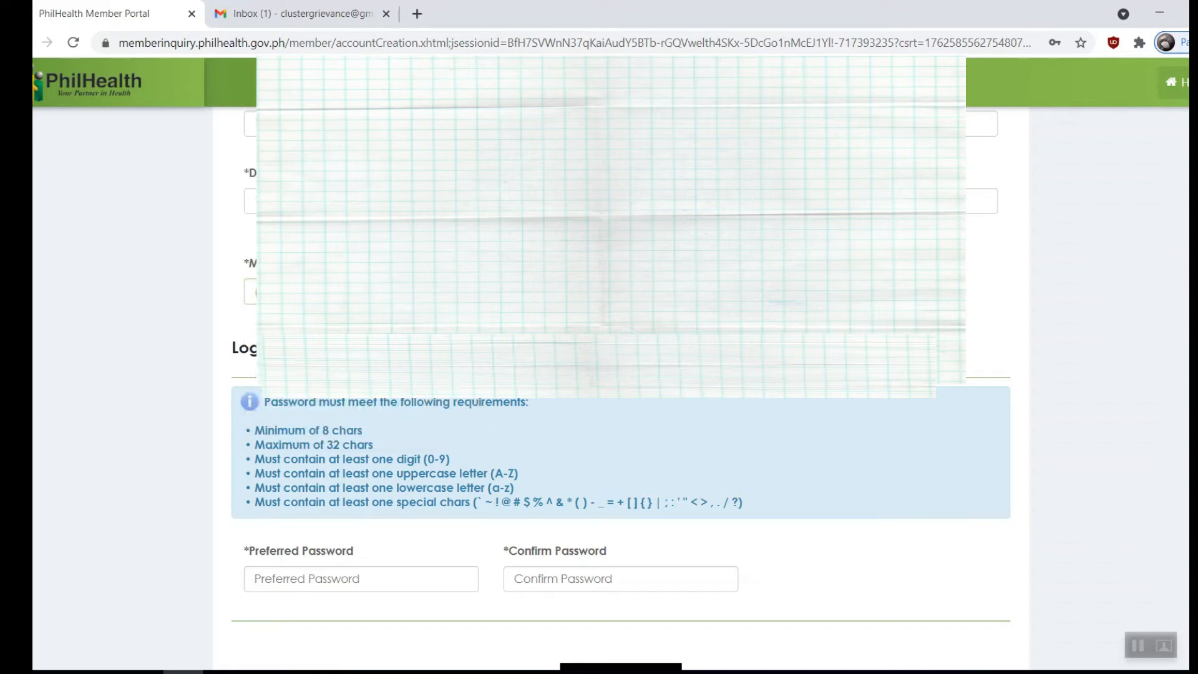
# Step: Fill Preferred and Confirm Password, then enter verification number 102237
pyautogui.scroll(-3)
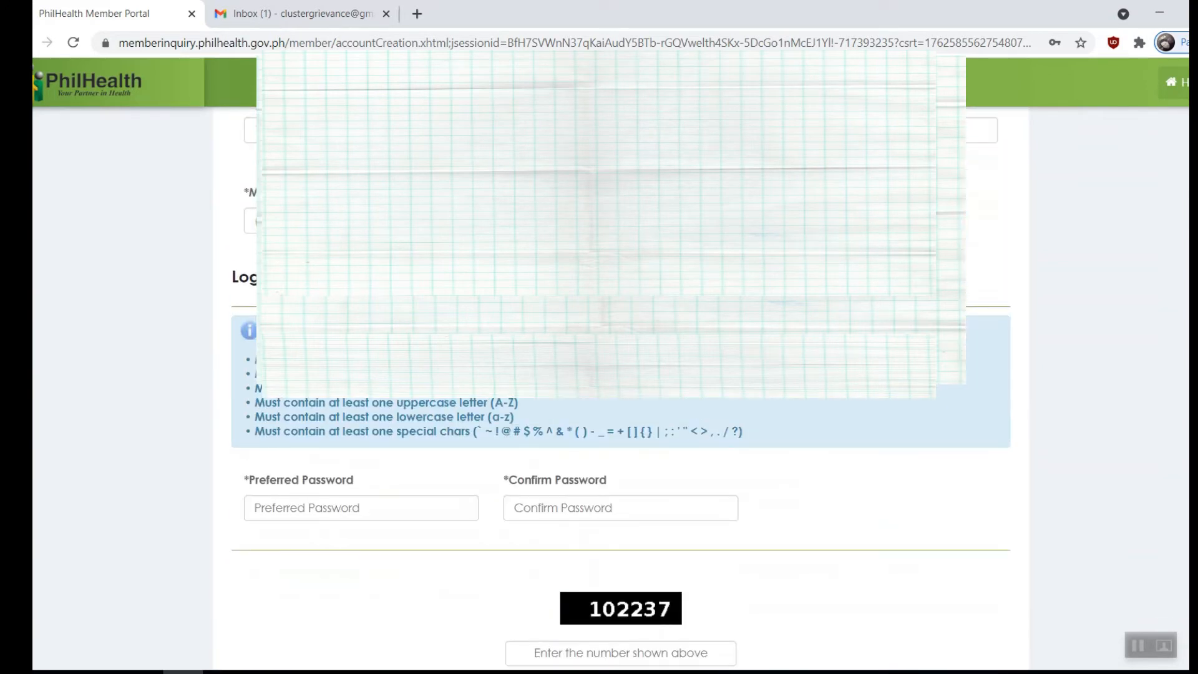
pyautogui.scroll(-3)
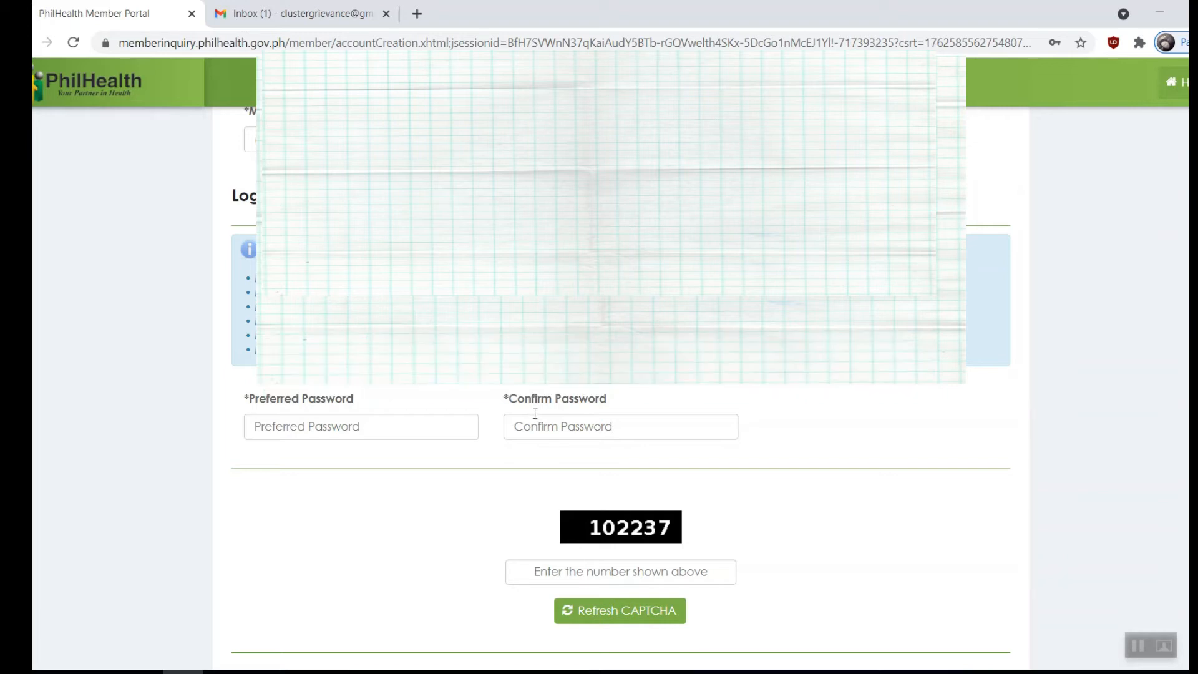
pyautogui.scroll(-3)
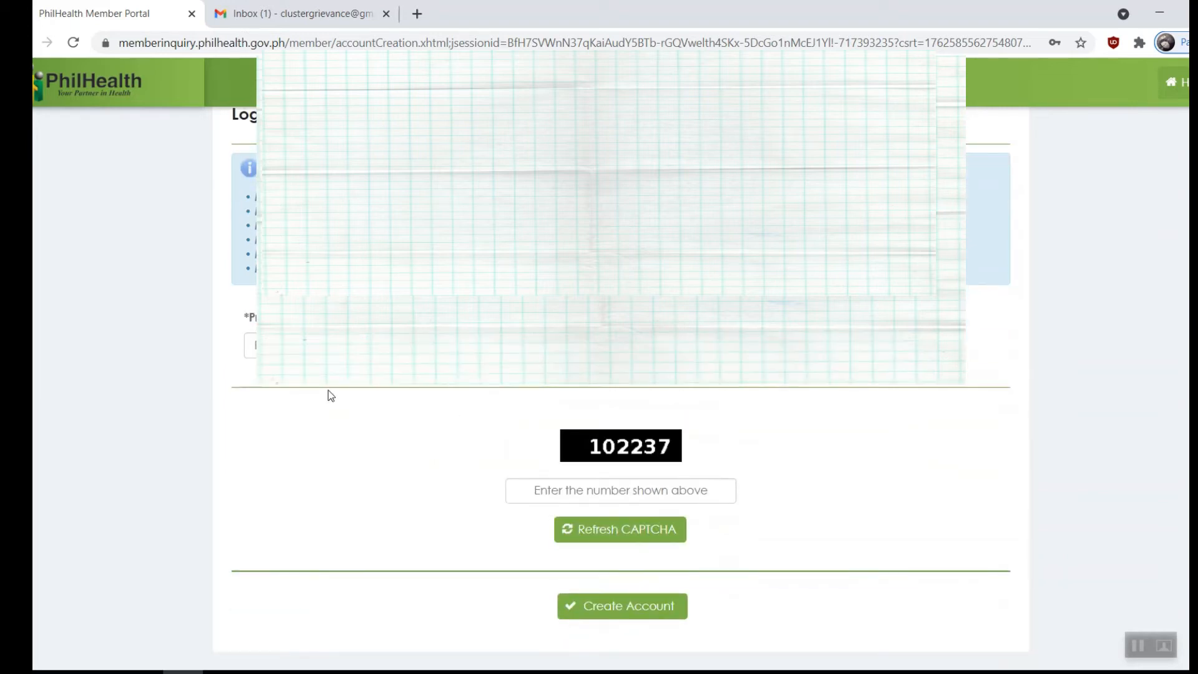
pyautogui.click(258, 345)
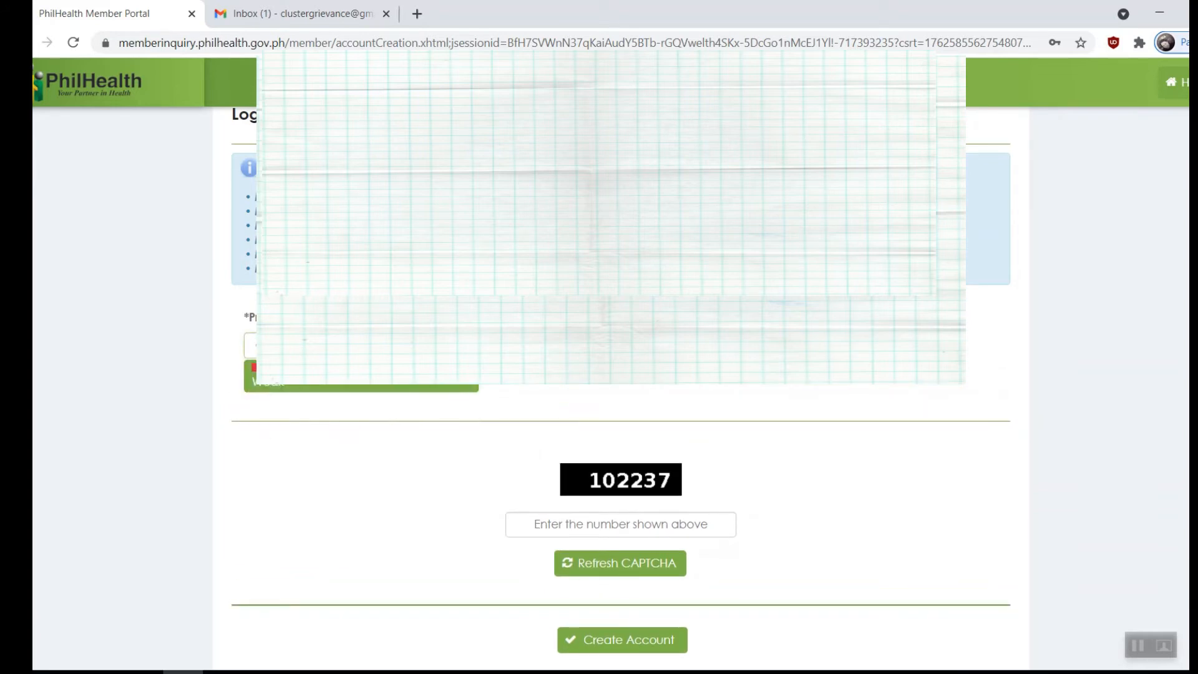
pyautogui.click(261, 346)
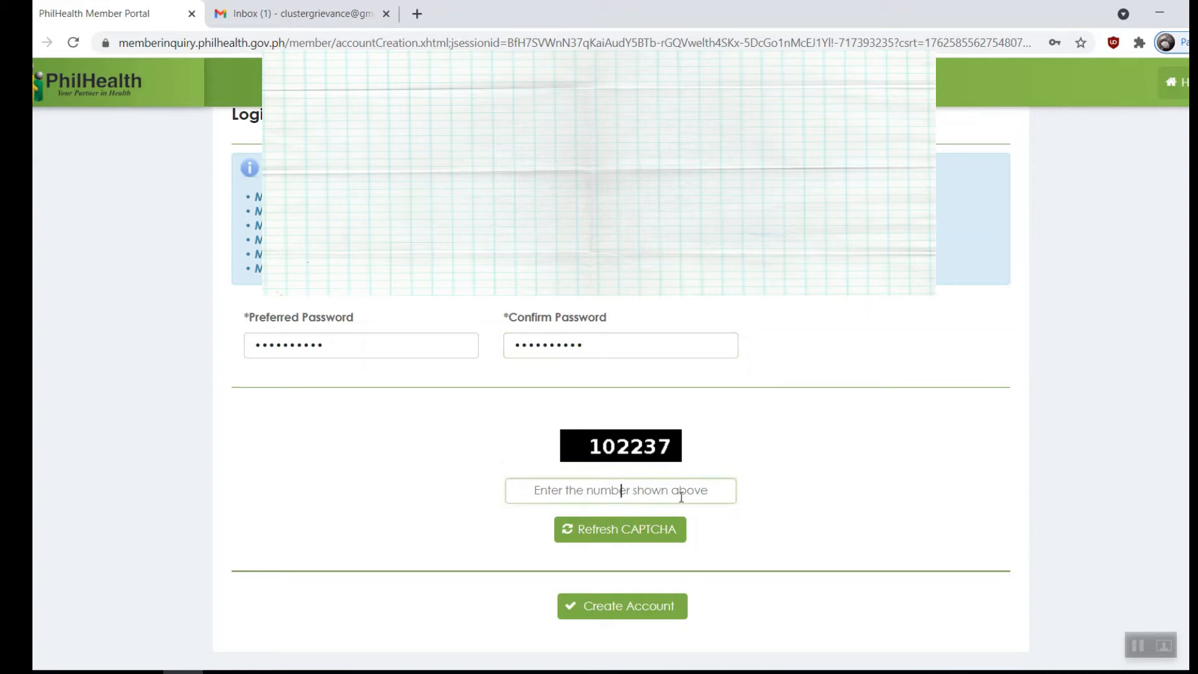
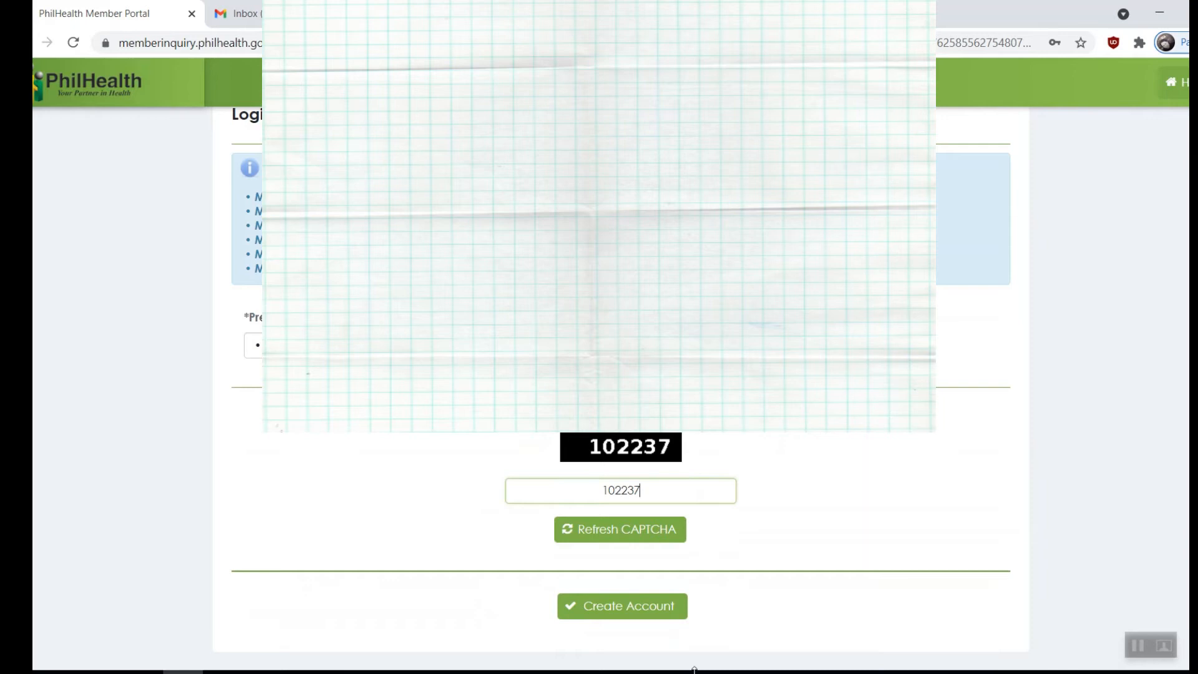
pyautogui.moveTo(655, 623)
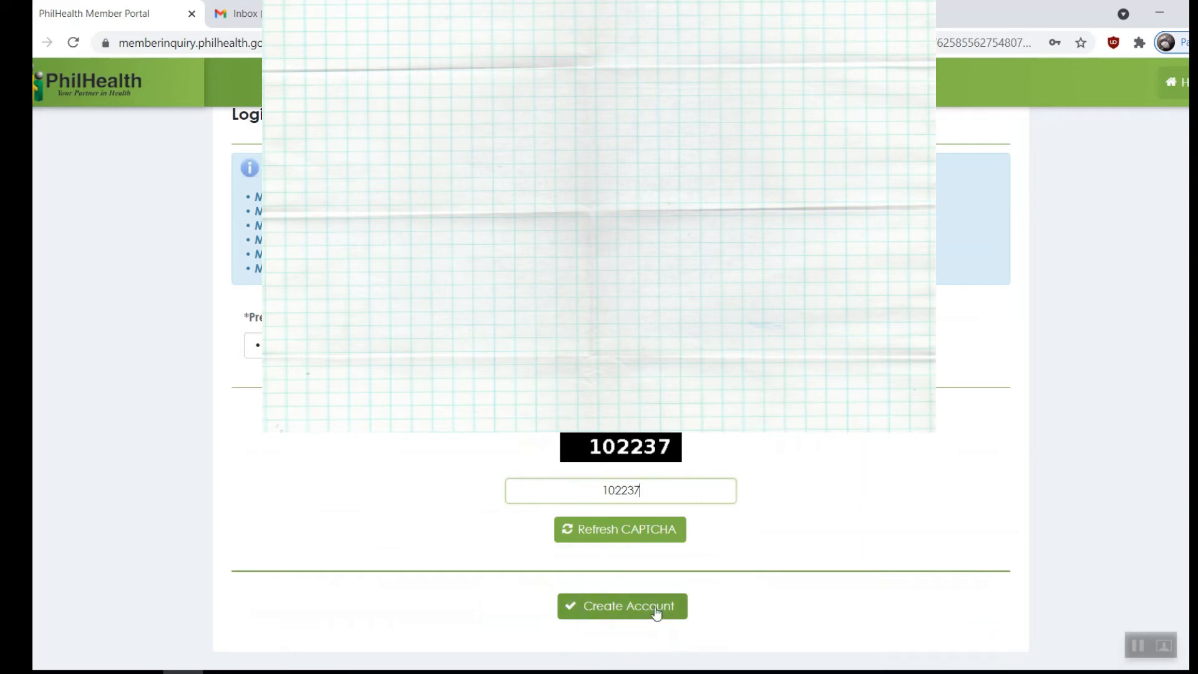
# Step: Submit the registration and switch to the Gmail inbox holding the User Creation Successful email
pyautogui.click(621, 606)
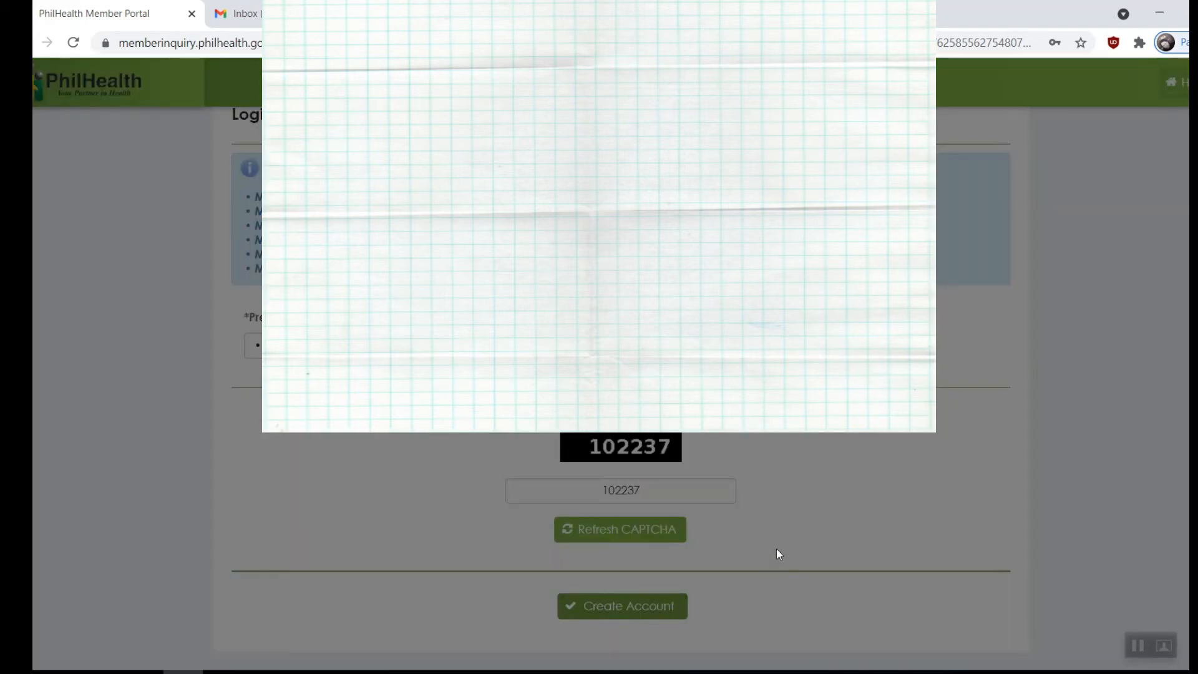
pyautogui.click(620, 605)
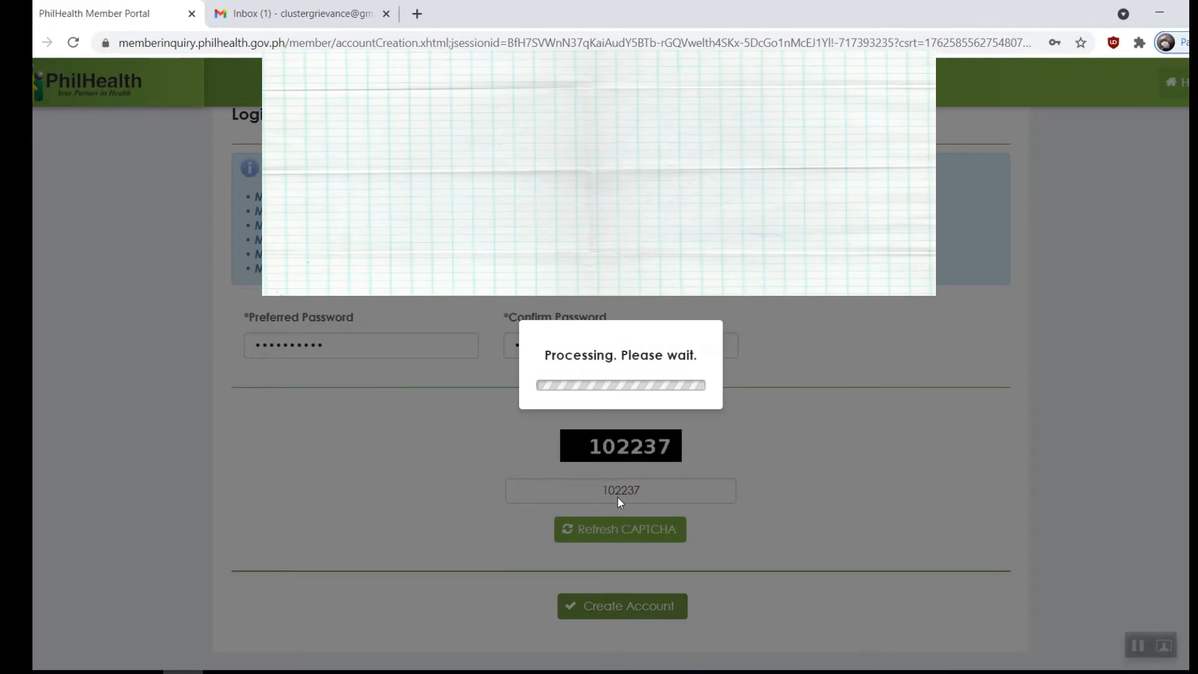
pyautogui.click(622, 606)
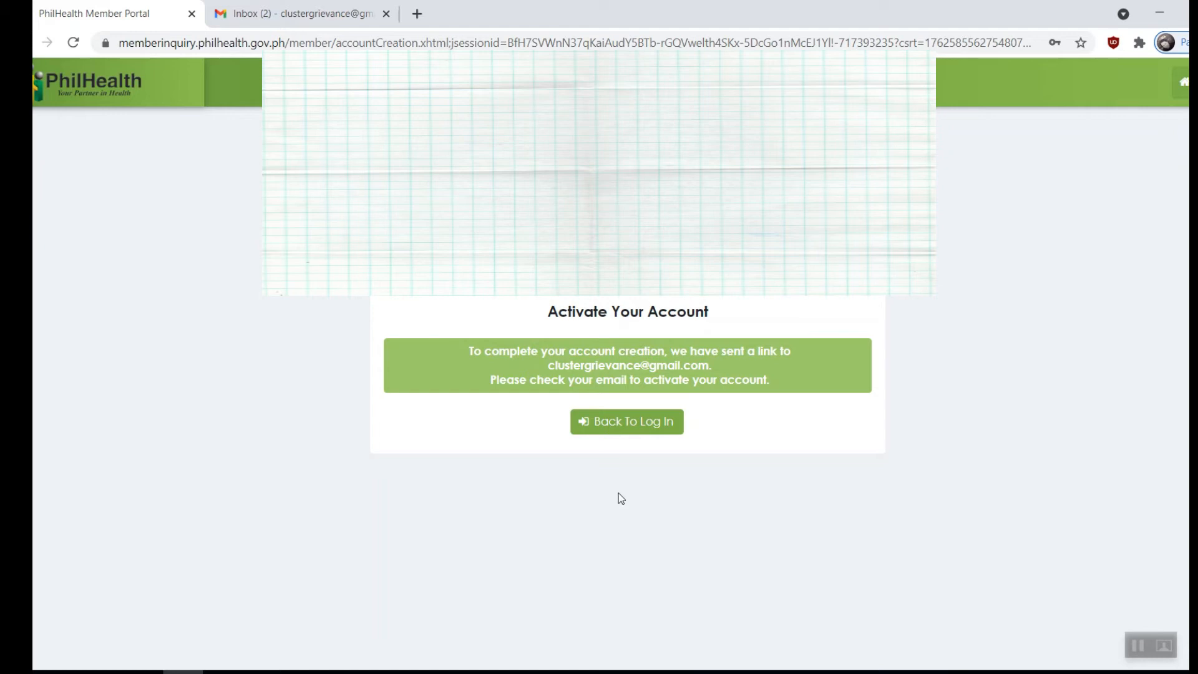
pyautogui.moveTo(342, 550)
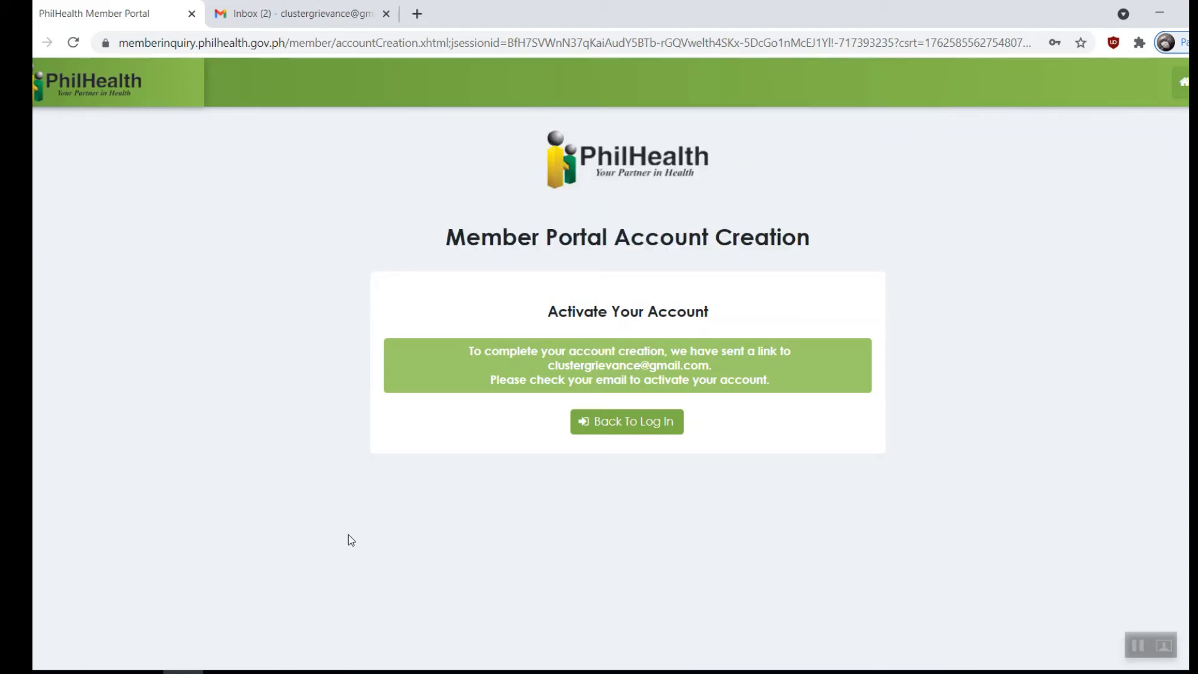
pyautogui.moveTo(265, 668)
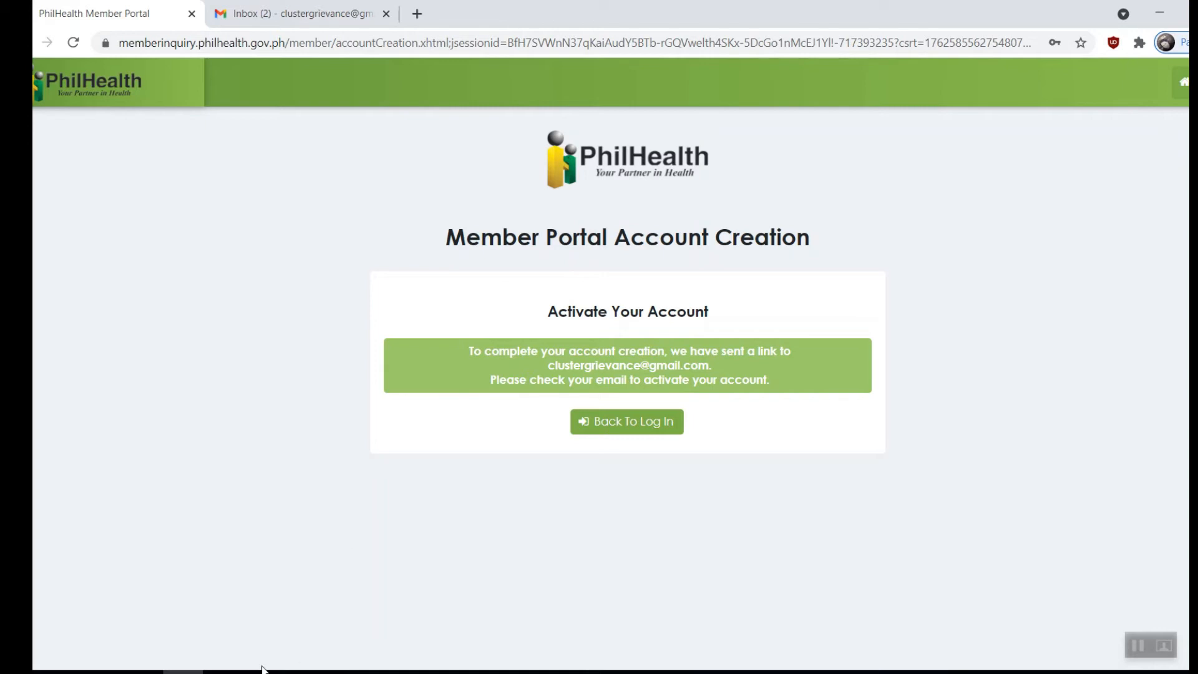
pyautogui.moveTo(650, 457)
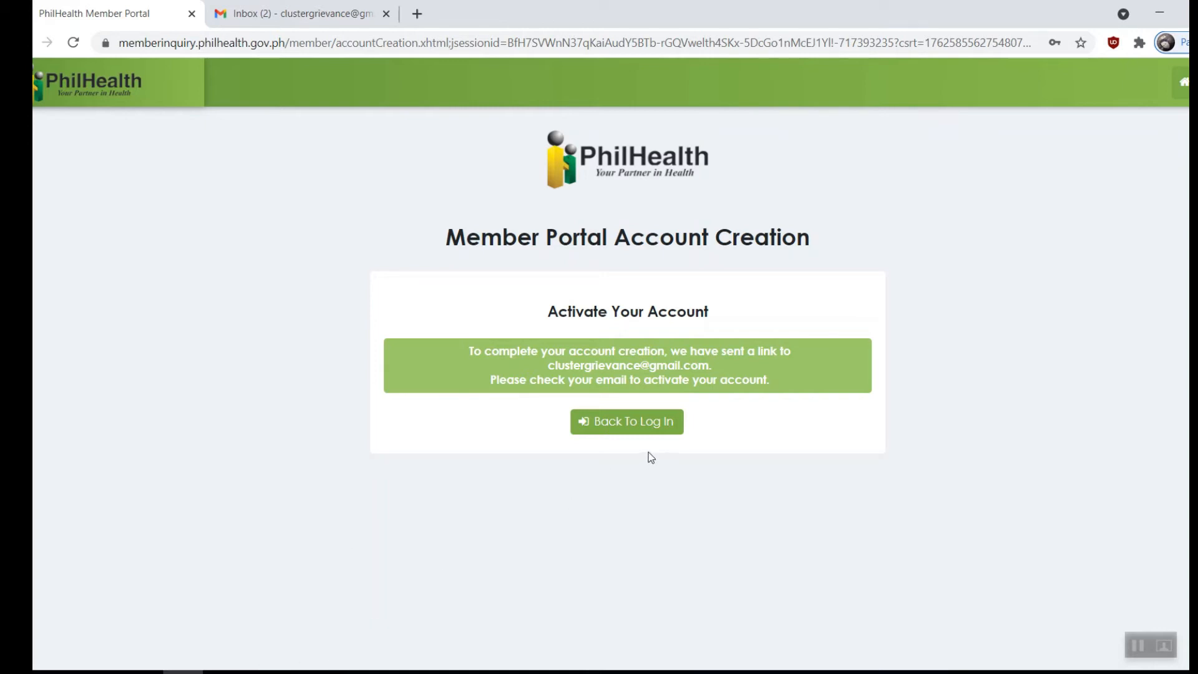
pyautogui.click(297, 13)
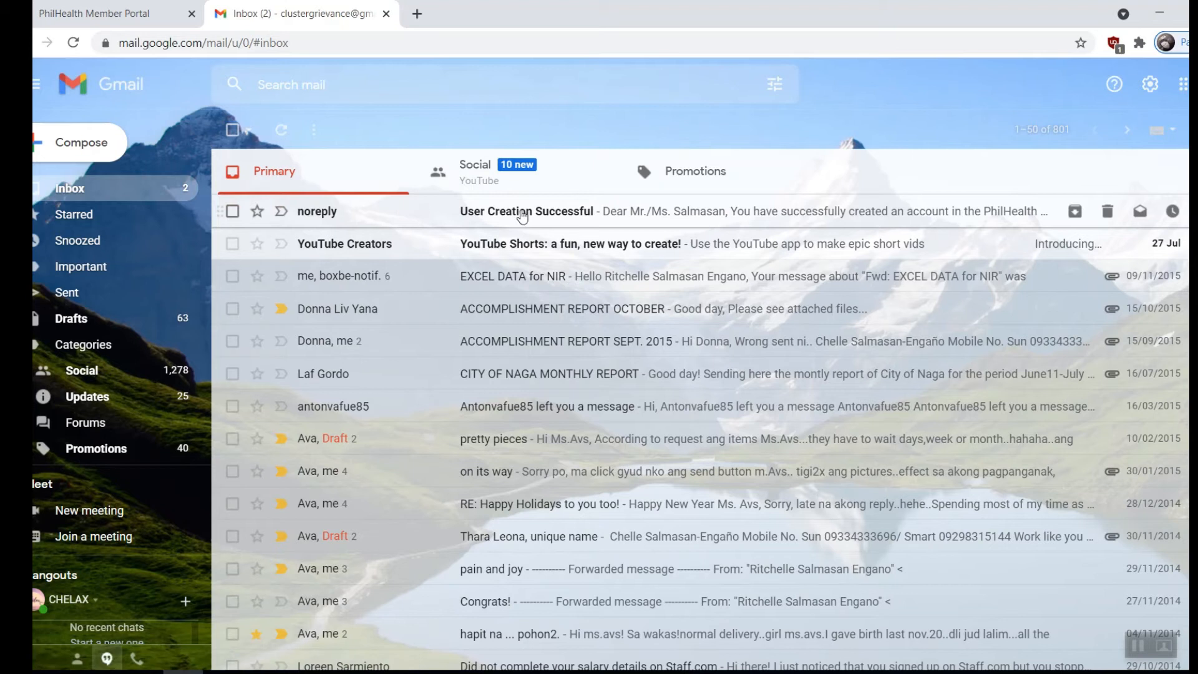
# Step: Open the User Creation Successful email, follow its activation link, and go back to login
pyautogui.click(526, 211)
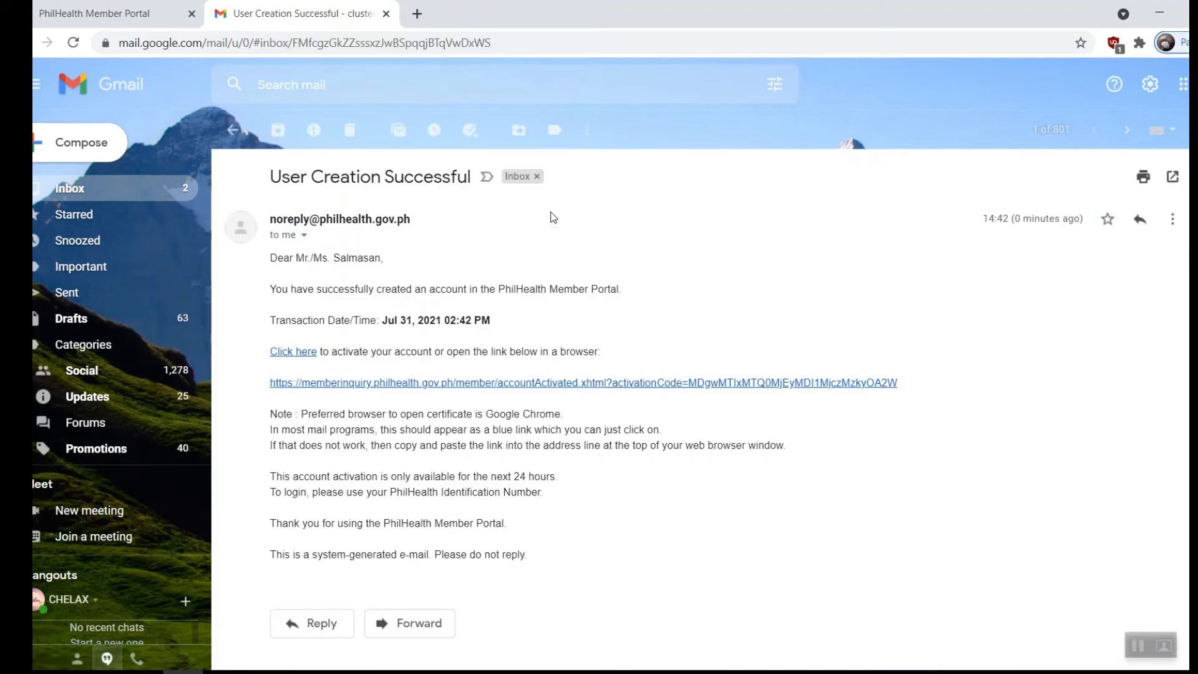
pyautogui.scroll(-3)
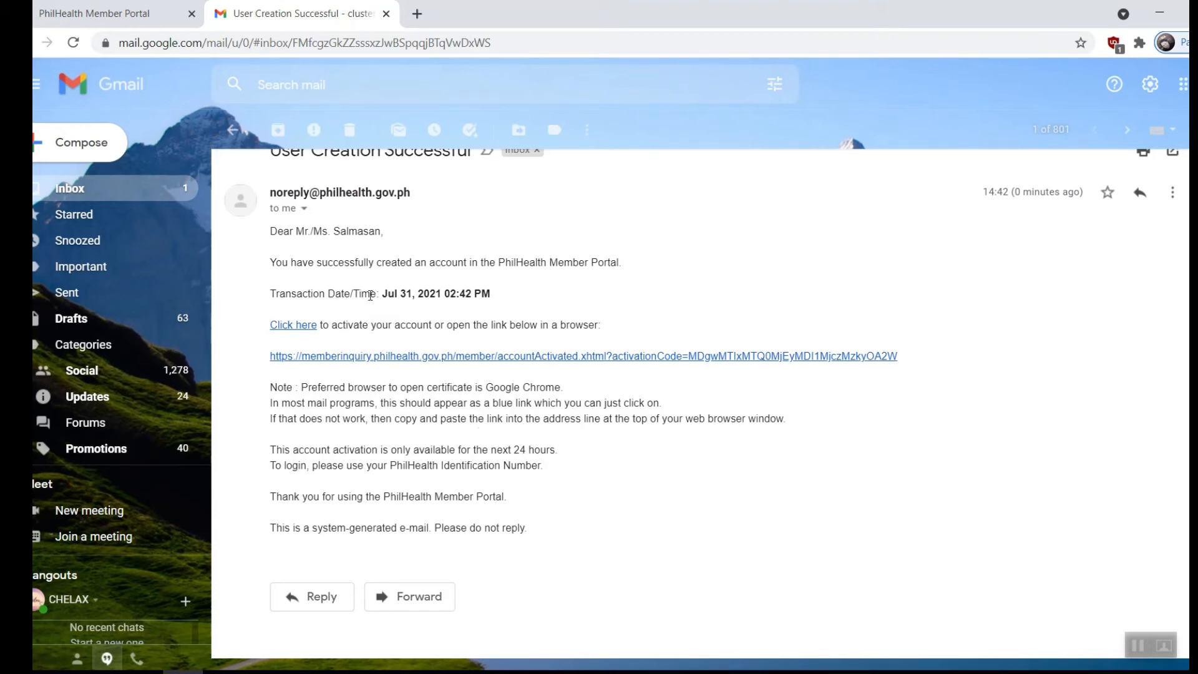
pyautogui.moveTo(441, 344)
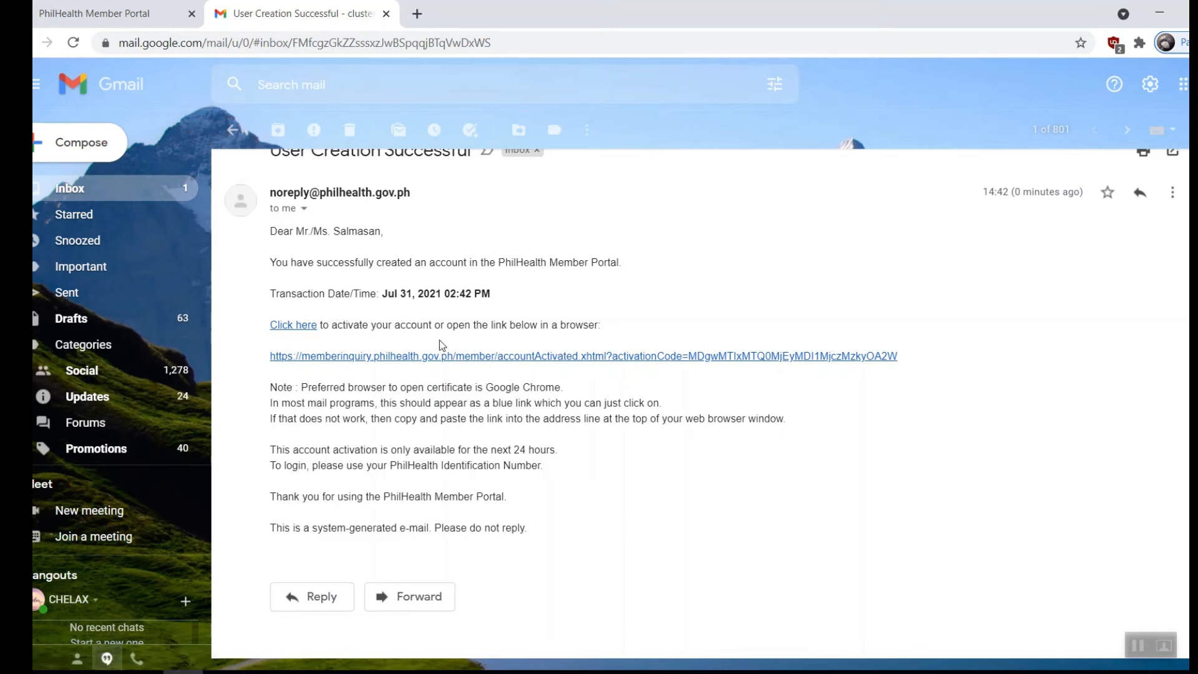
pyautogui.moveTo(567, 356)
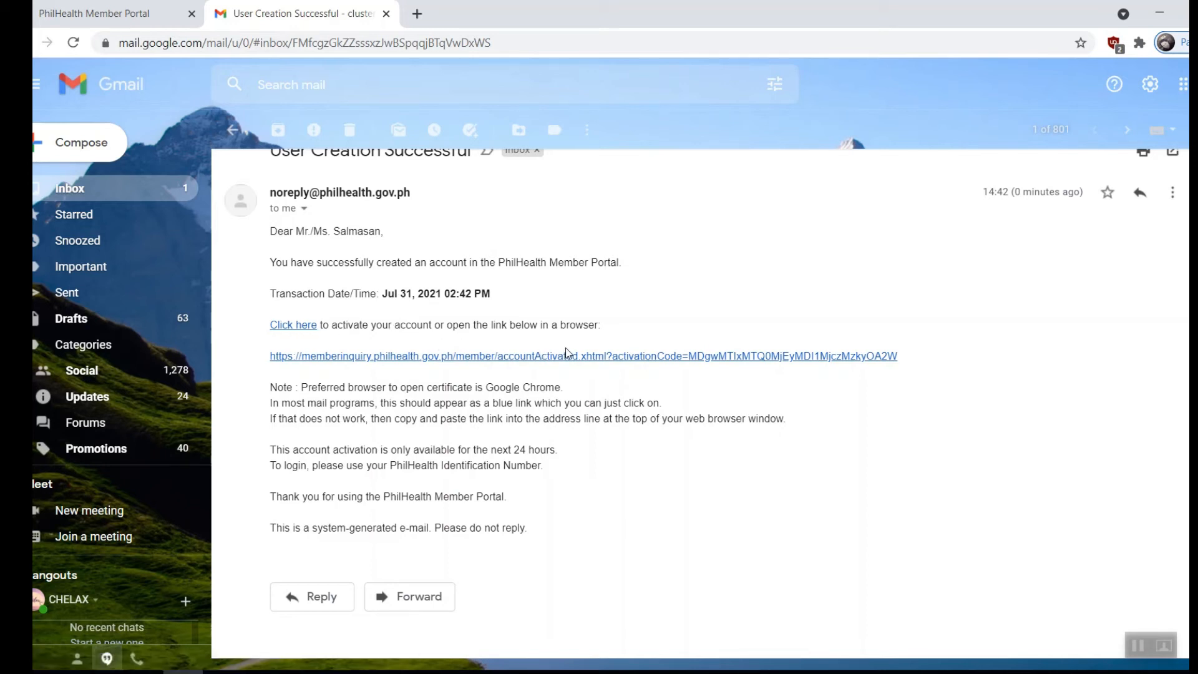
pyautogui.moveTo(354, 368)
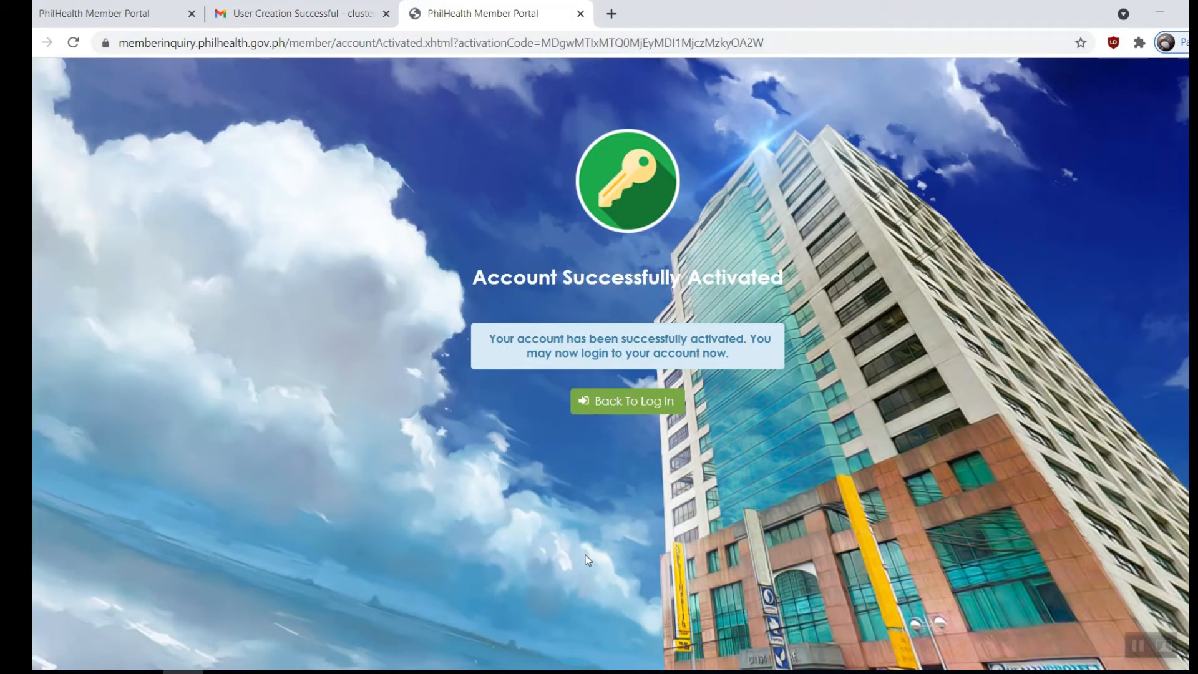
pyautogui.moveTo(635, 412)
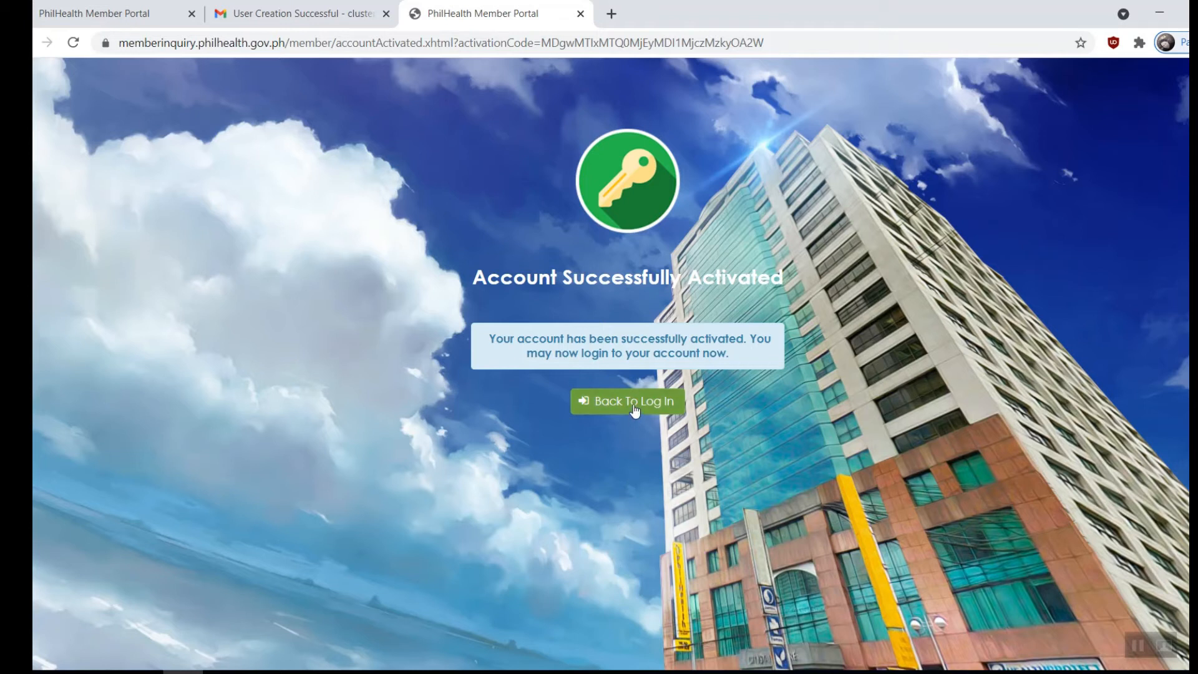
pyautogui.click(627, 401)
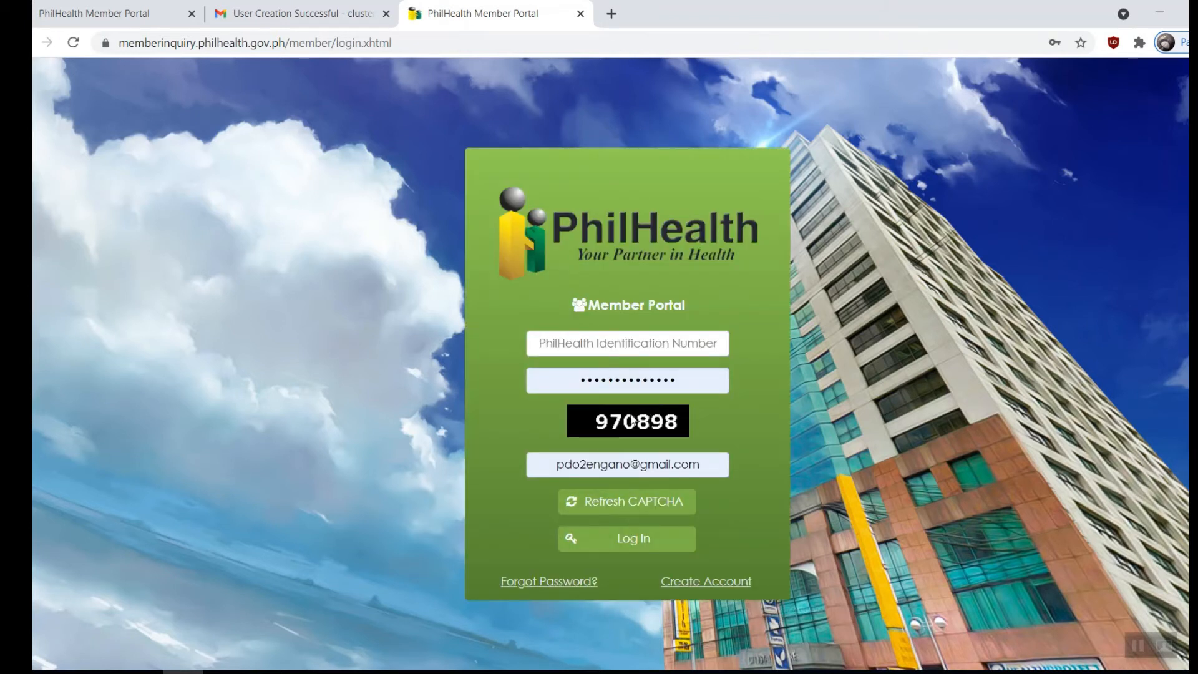
# Step: Enter the PhilHealth identification number and password, and replace the CAPTCHA with the shown number
pyautogui.click(602, 344)
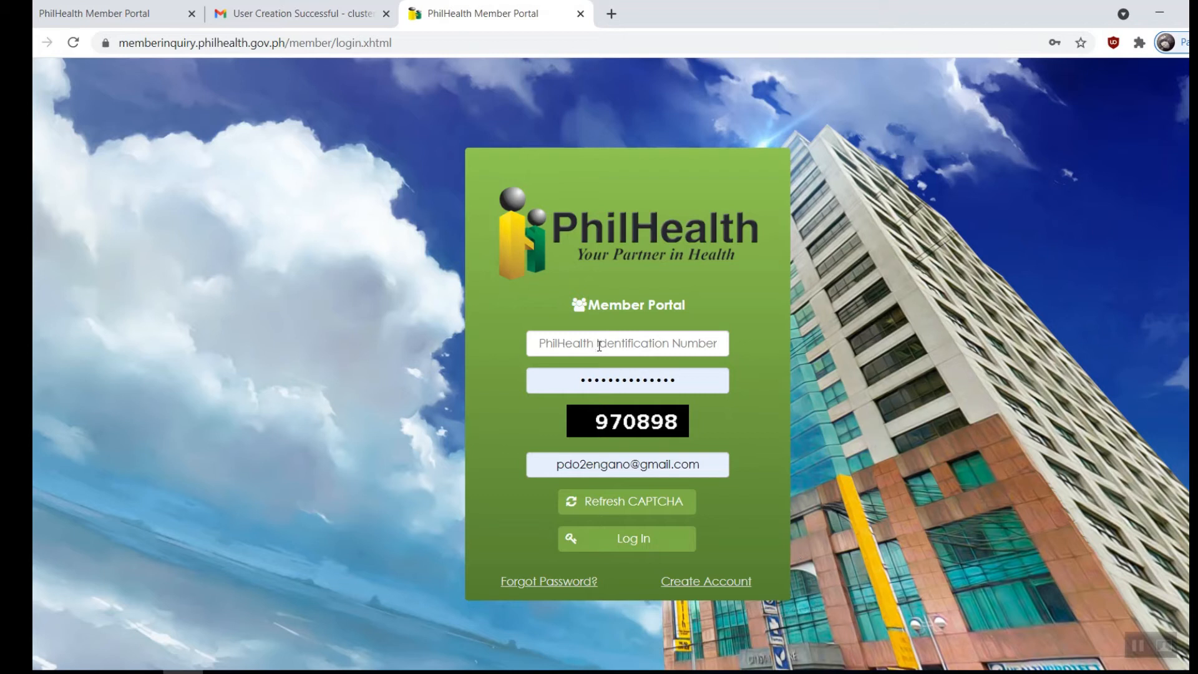
pyautogui.click(626, 344)
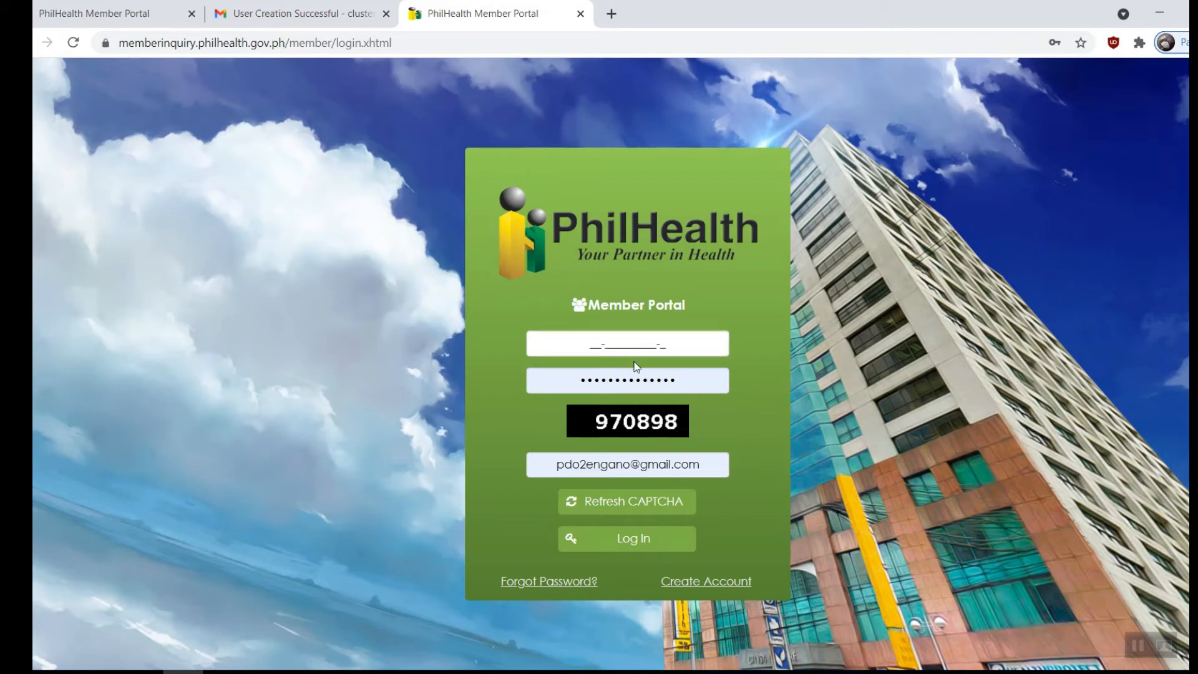
pyautogui.click(626, 344)
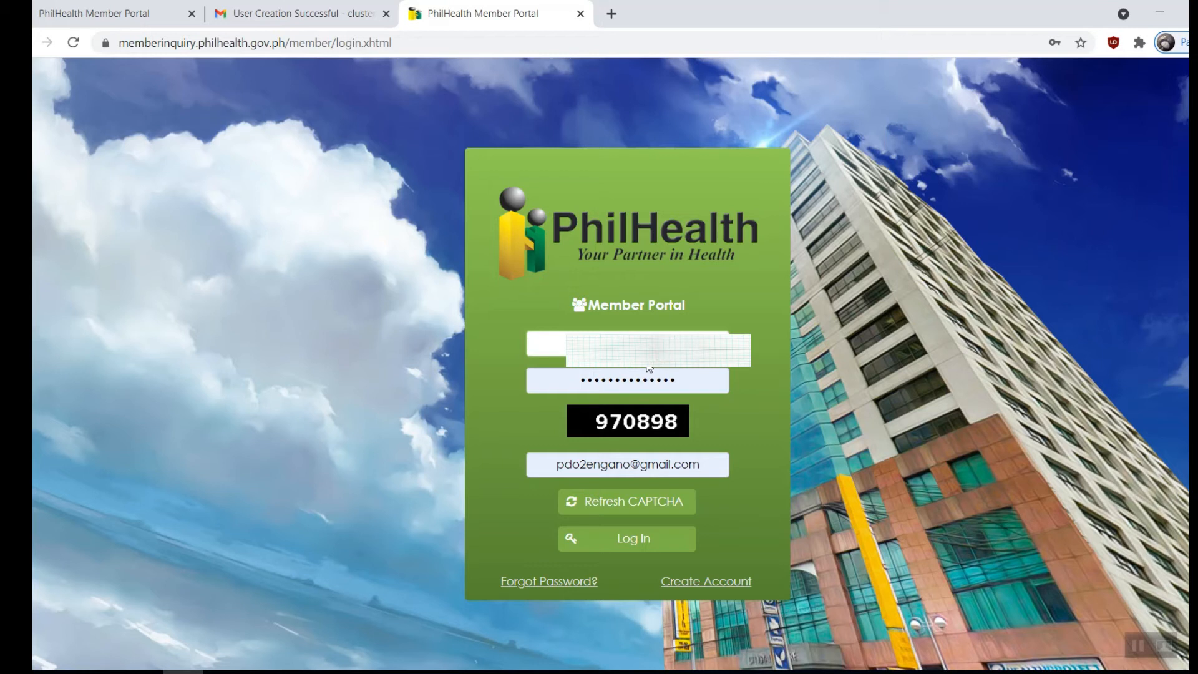
pyautogui.click(627, 381)
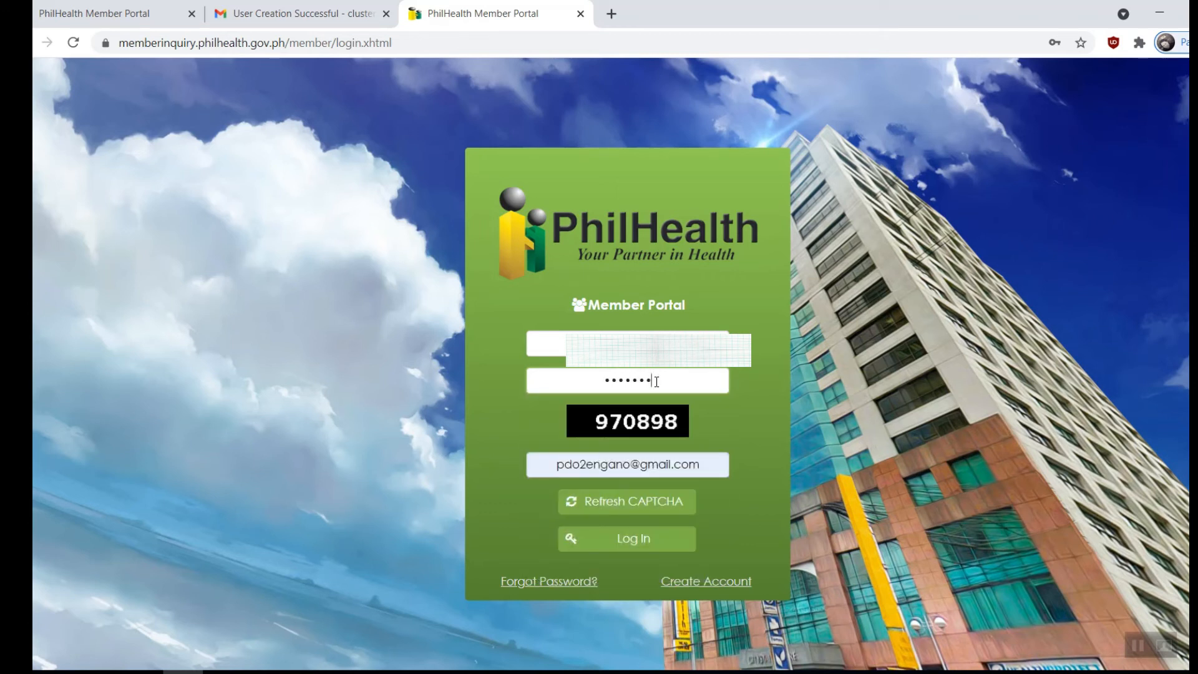
pyautogui.click(626, 381)
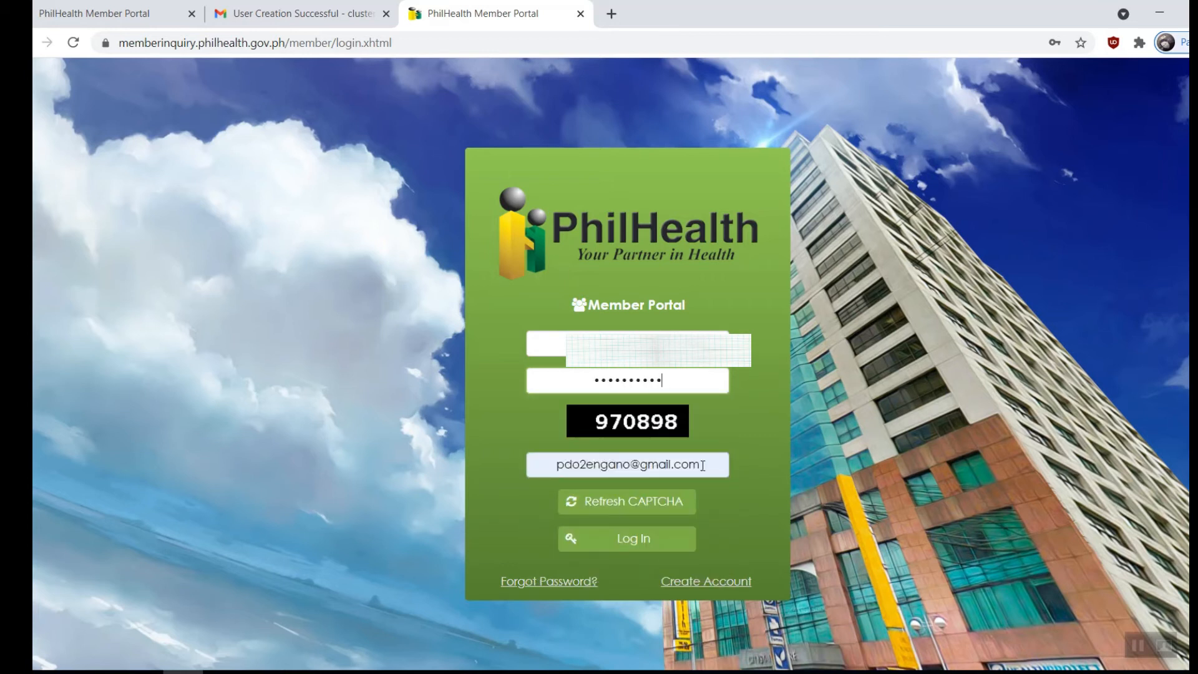
pyautogui.click(652, 465)
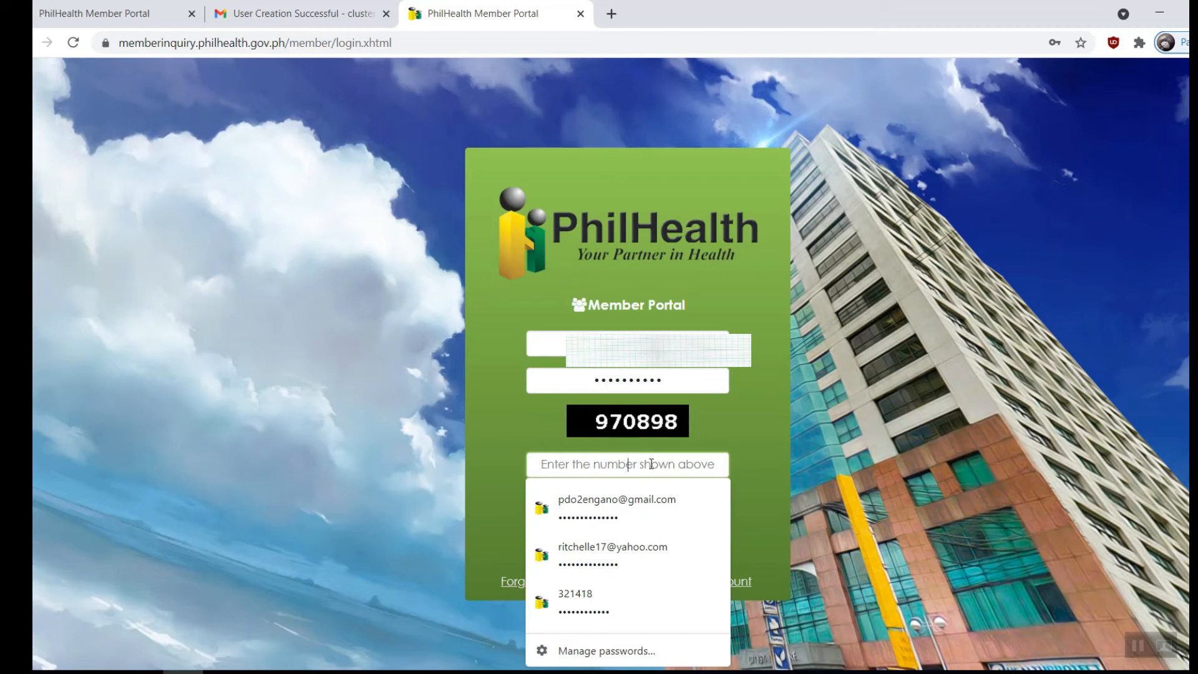
pyautogui.write('970')
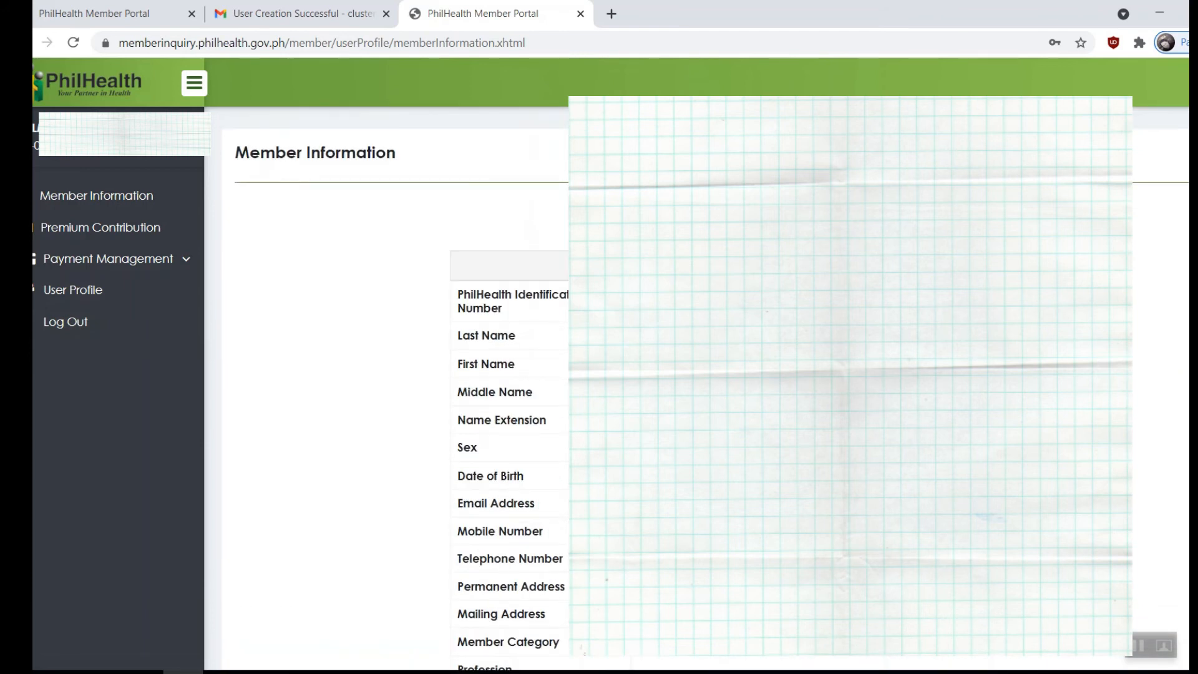
# Step: Log in and scroll through the Member Information record, from ID number to monthly income
pyautogui.scroll(-3)
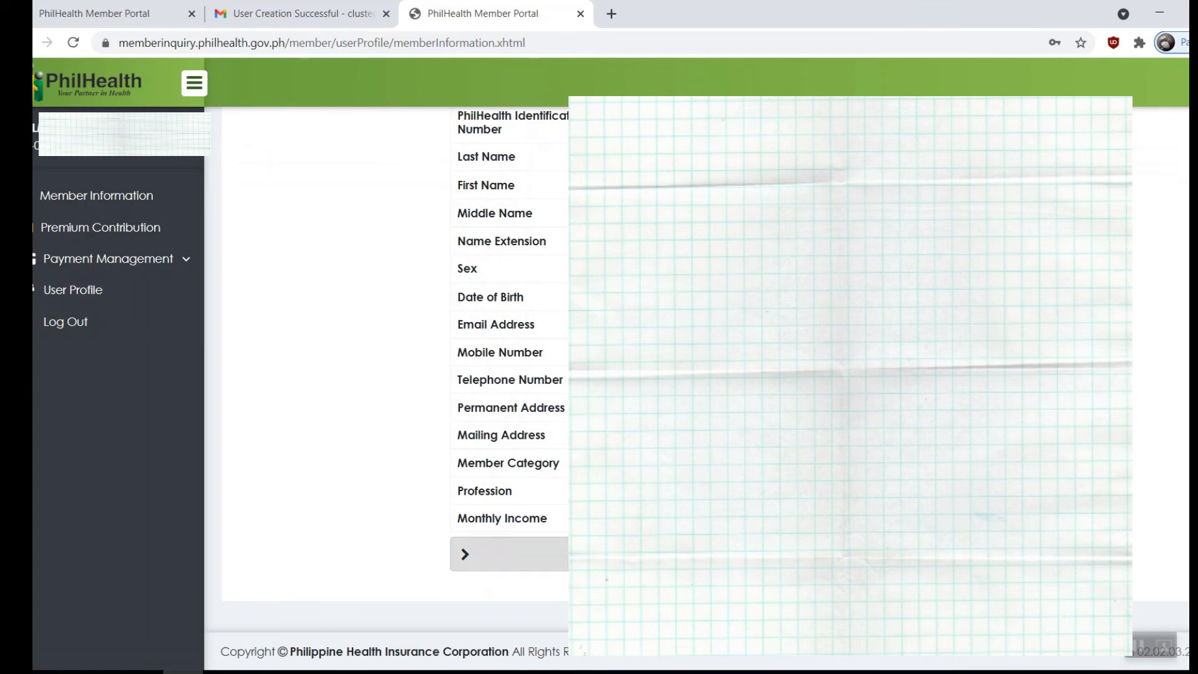
pyautogui.click(464, 554)
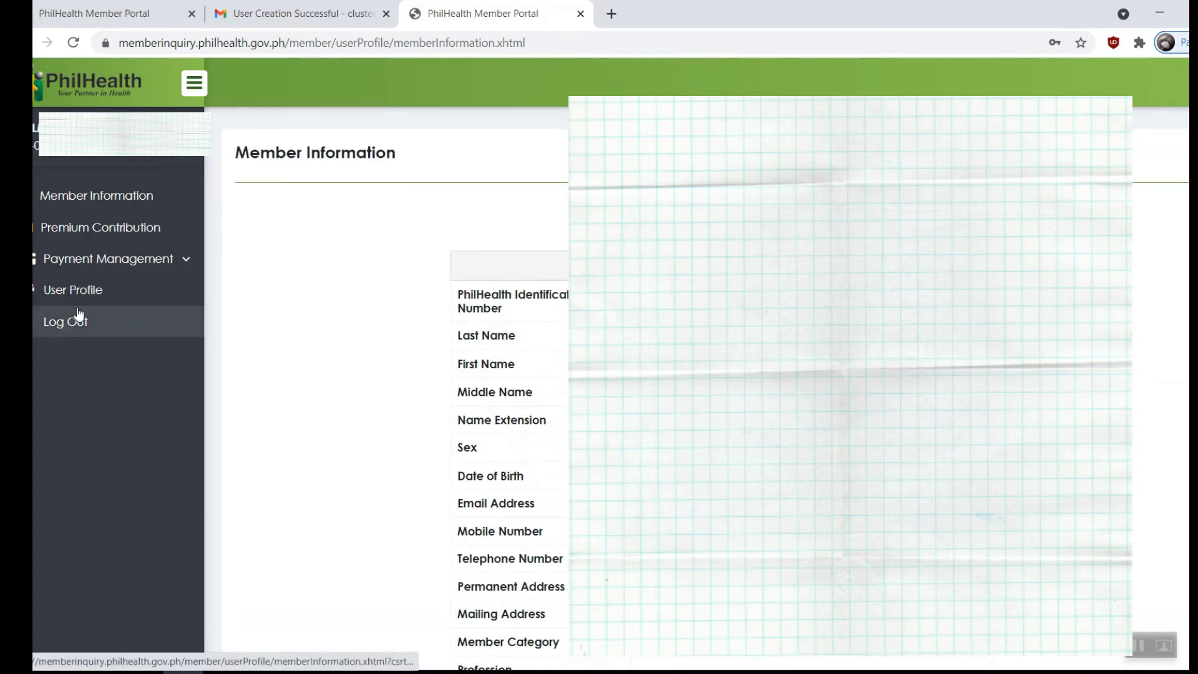
pyautogui.moveTo(211, 314)
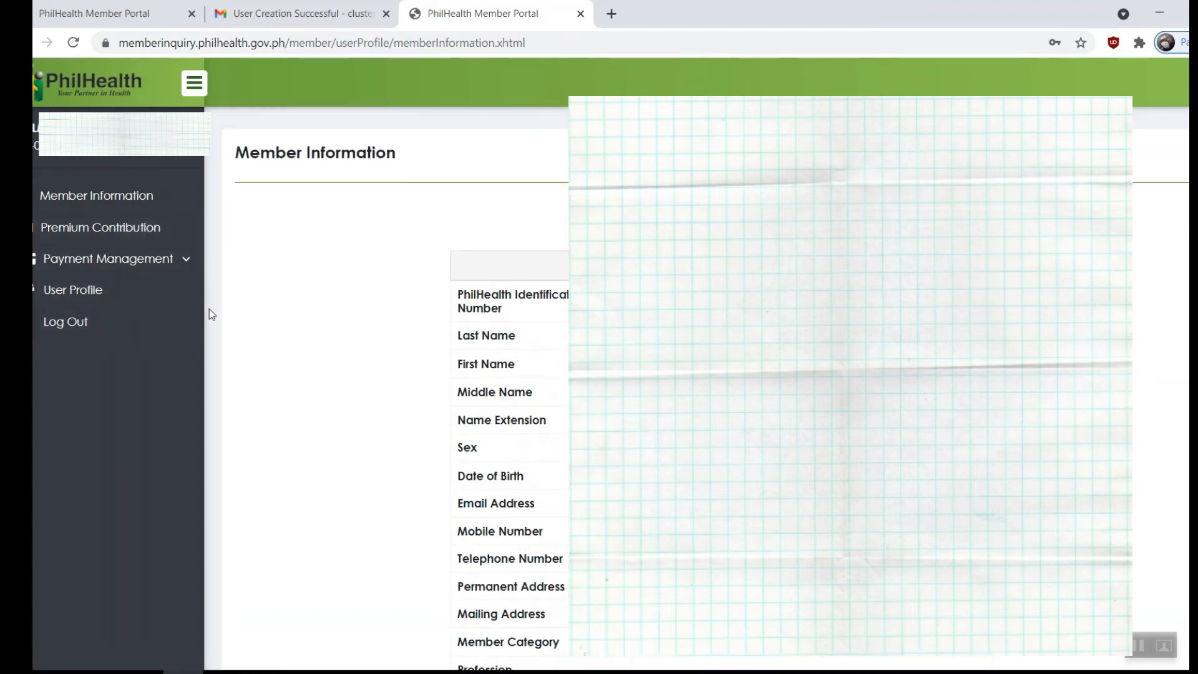
# Step: View the Premium Contribution summary and payment history, then return to Member Information
pyautogui.click(100, 227)
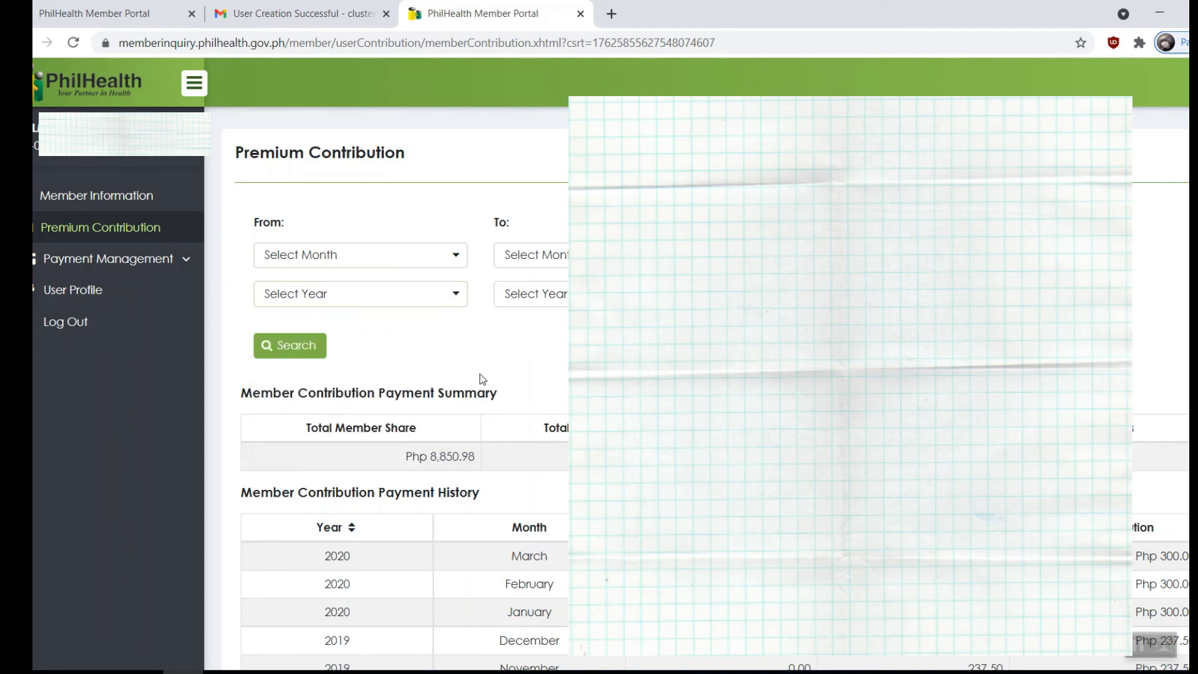
pyautogui.scroll(-3)
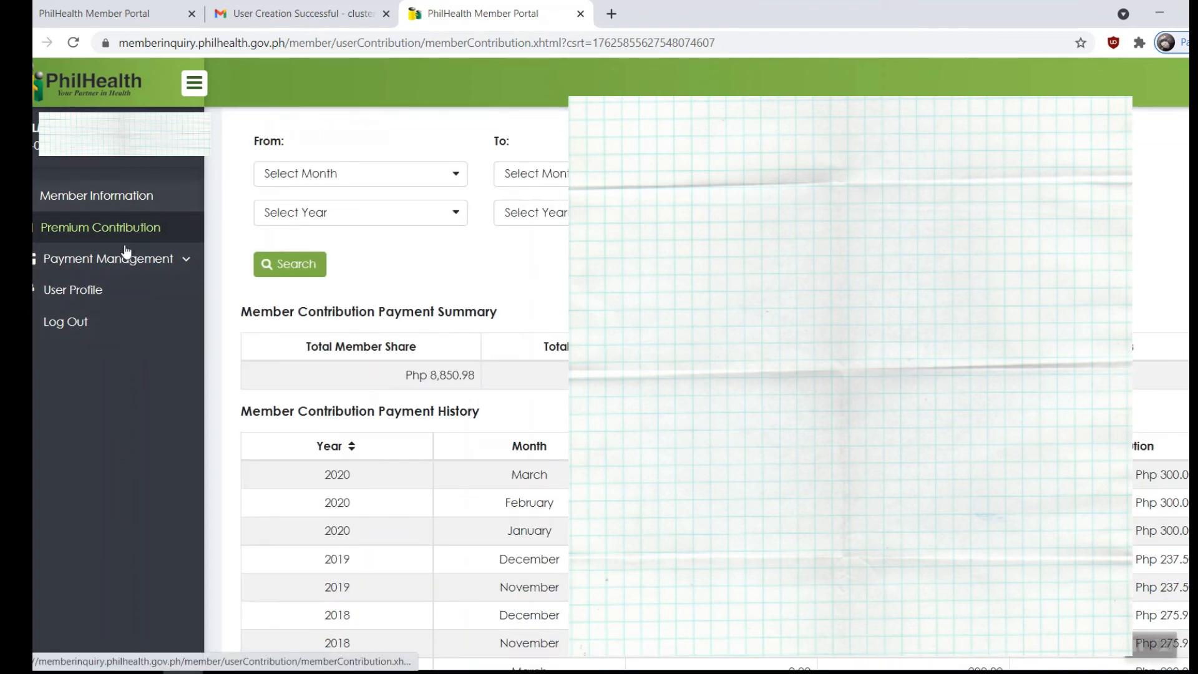
pyautogui.click(96, 195)
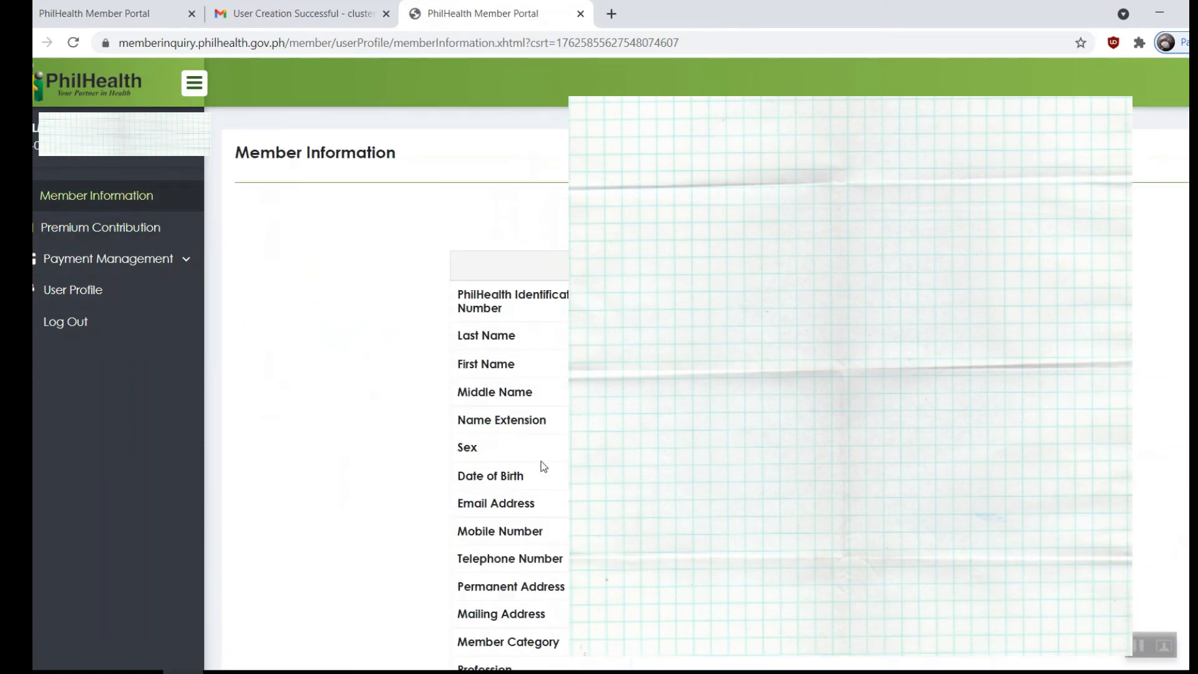
pyautogui.moveTo(518, 453)
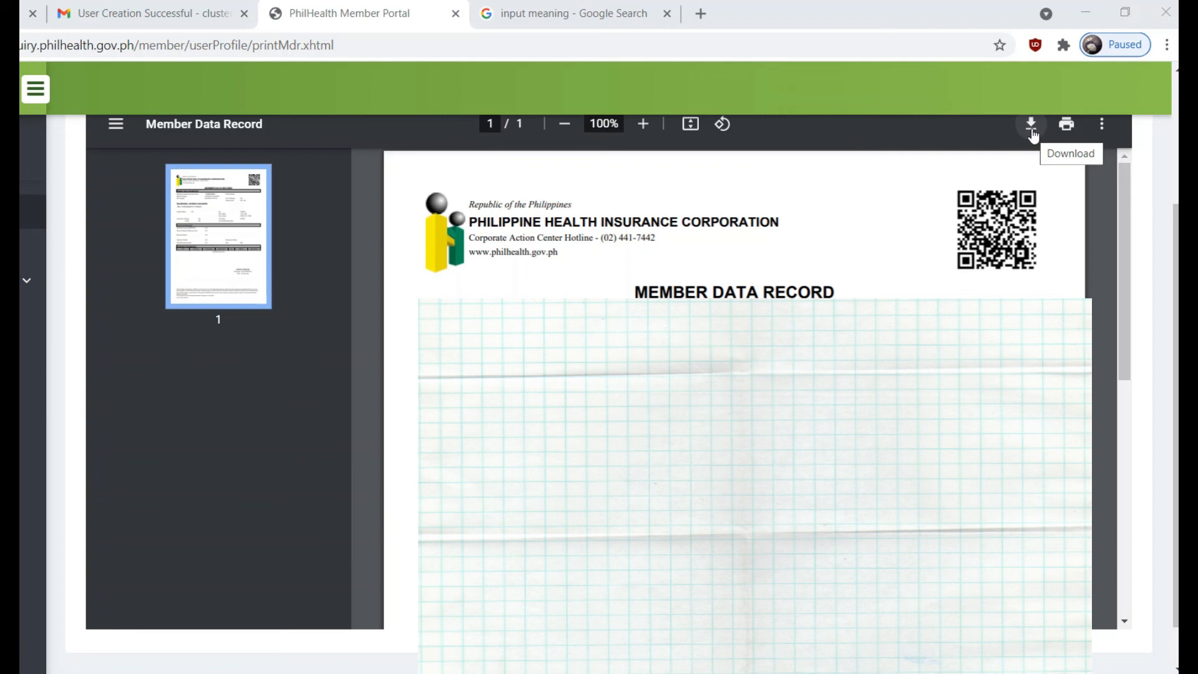
# Step: Download the Member Data Record PDF and save it in Downloads
pyautogui.click(1030, 124)
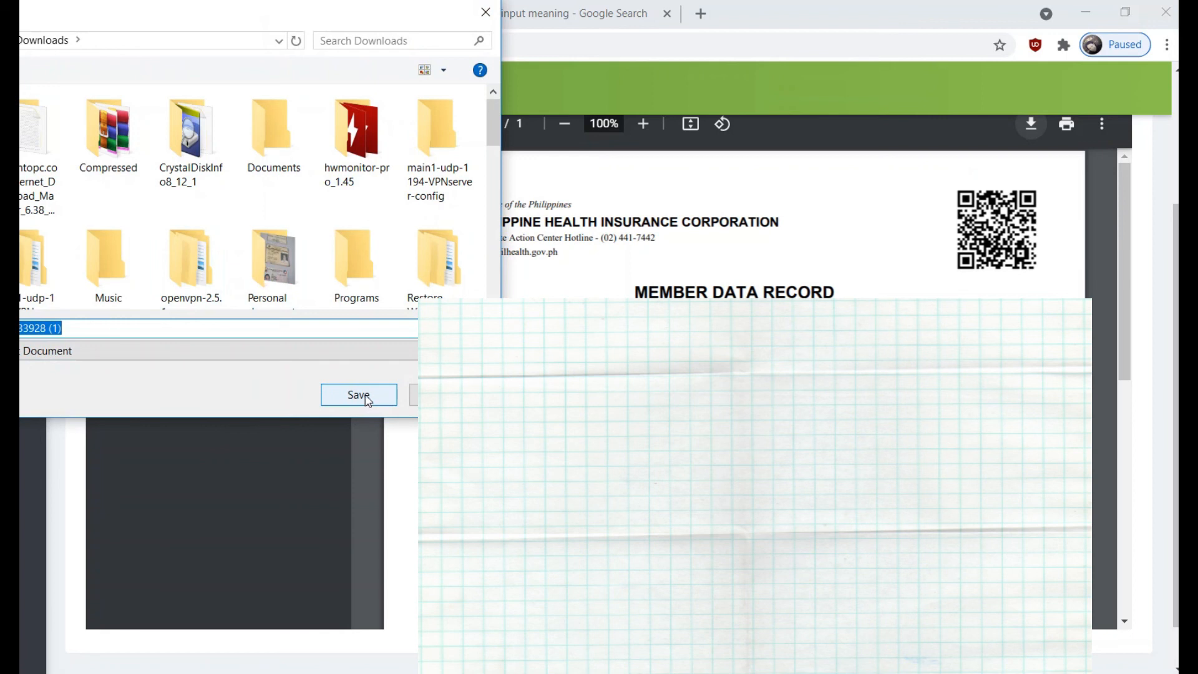
pyautogui.click(359, 395)
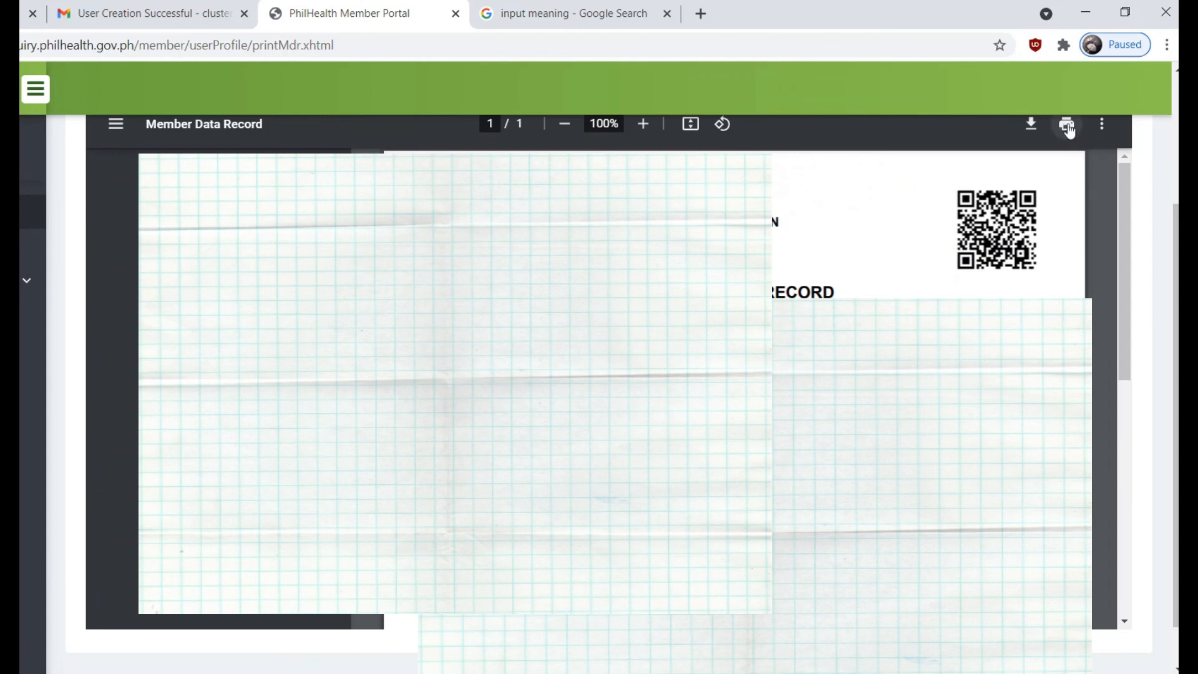
pyautogui.click(1066, 123)
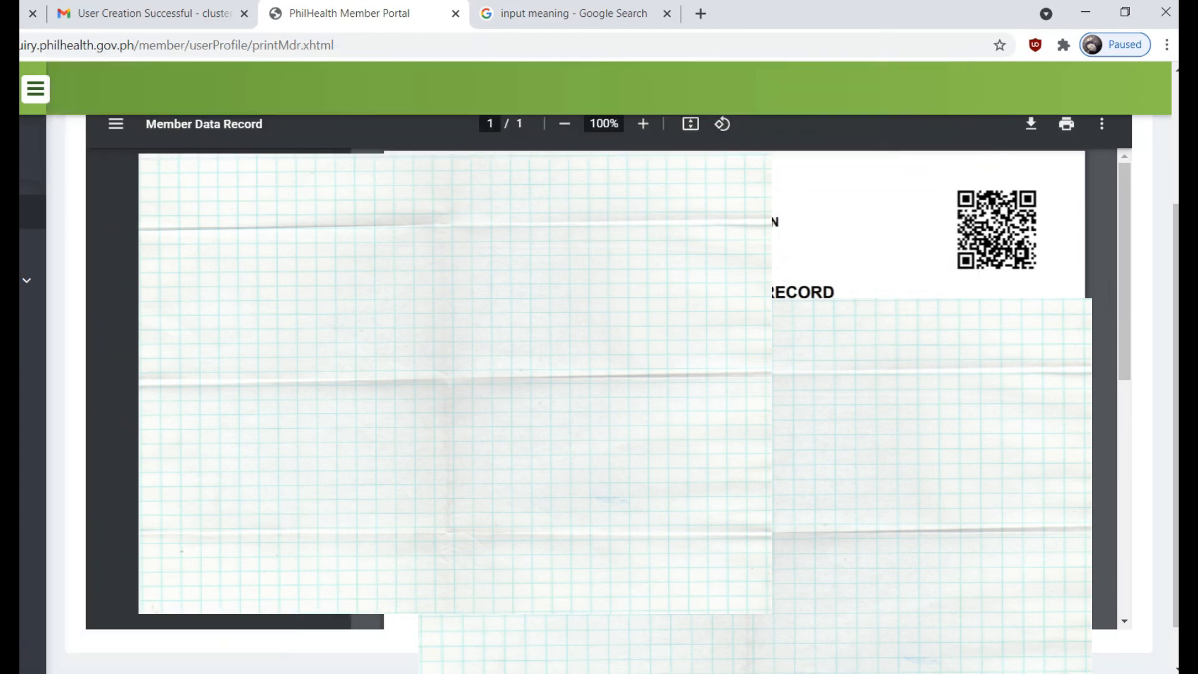
pyautogui.scroll(-3)
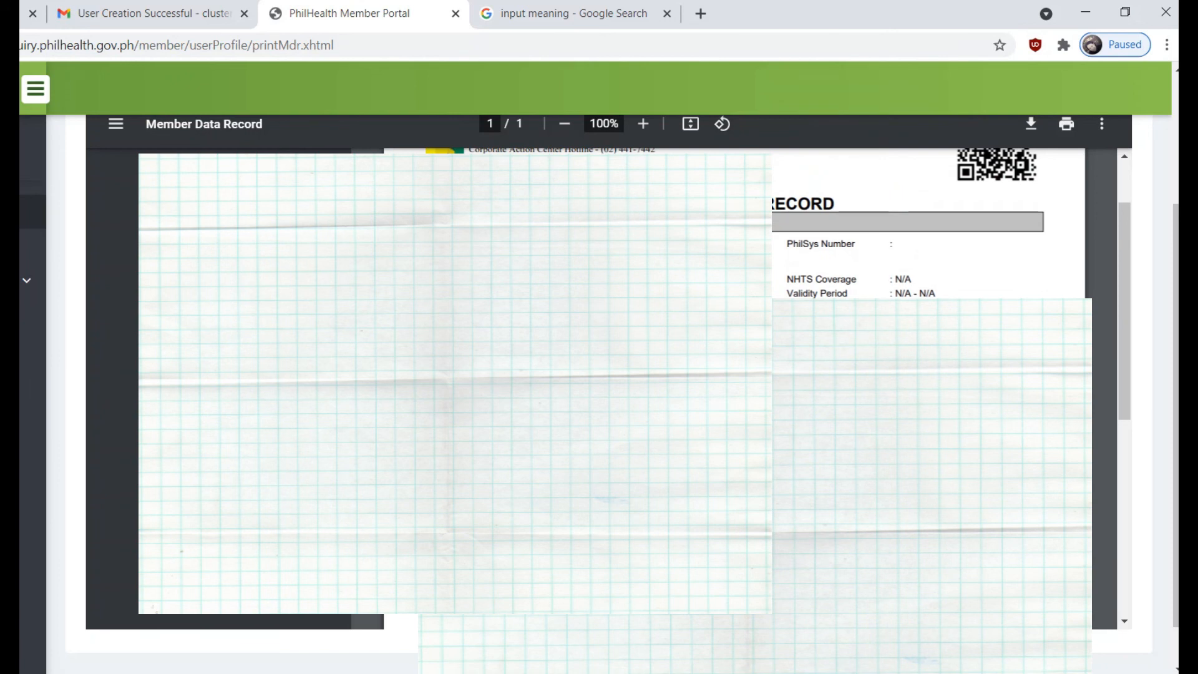
pyautogui.click(115, 122)
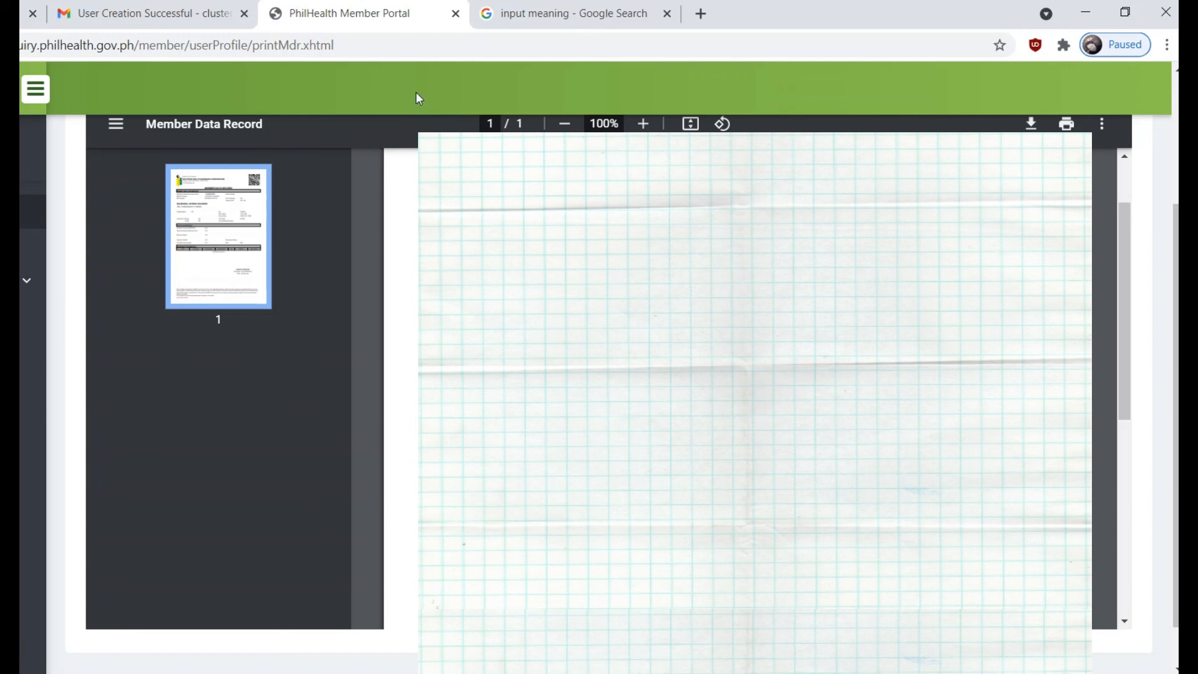